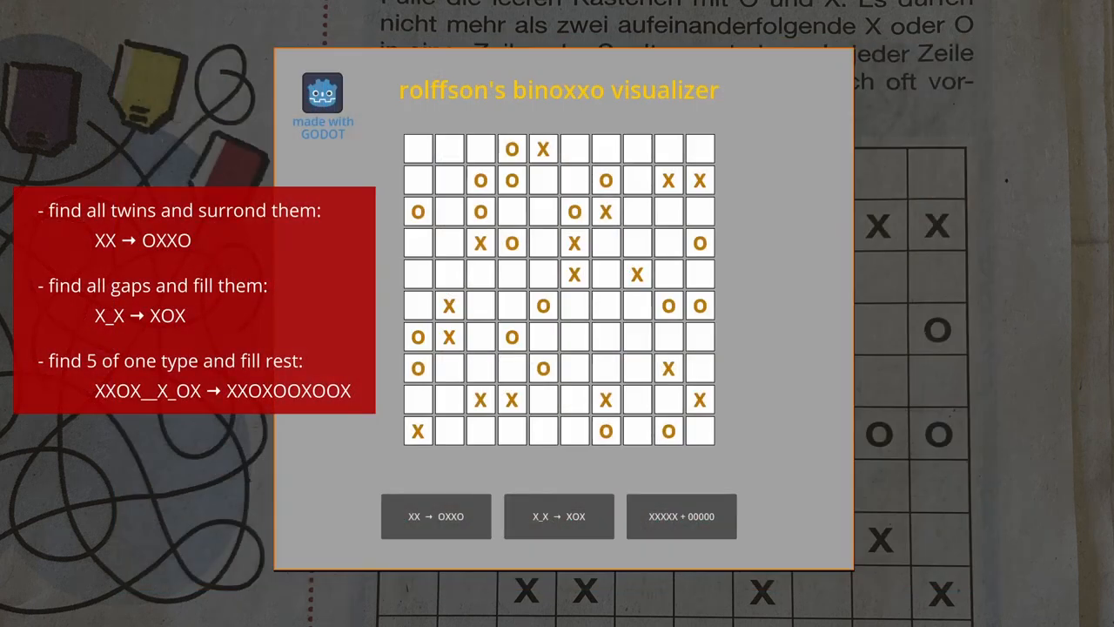
Step: Apply the XX→OXXO twin rule six times to surround twin pairs
left_click(435, 516)
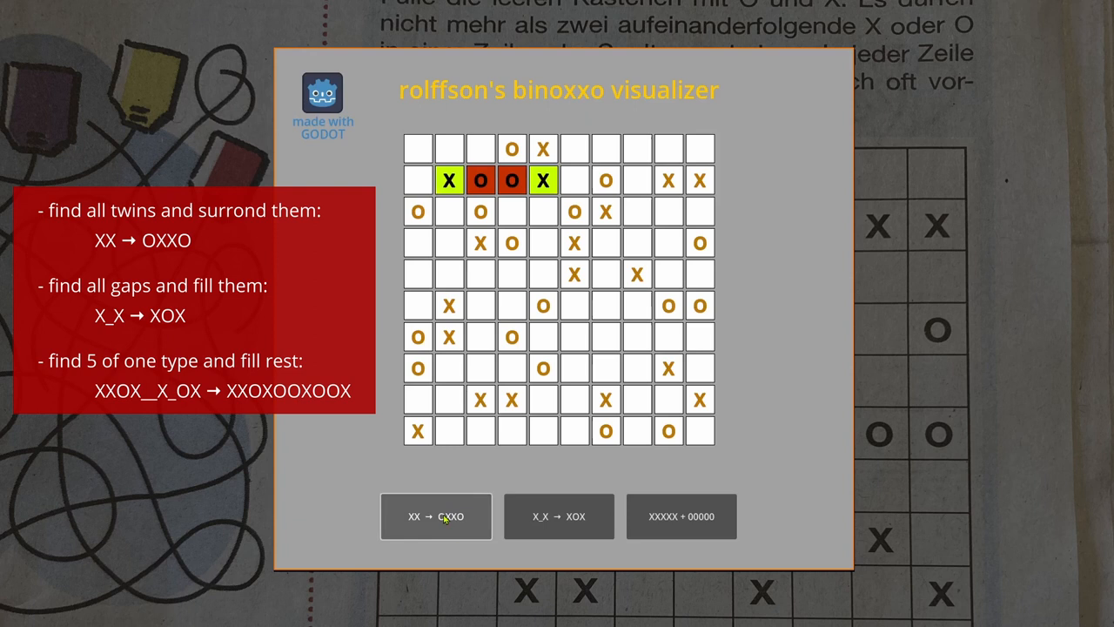
left_click(435, 516)
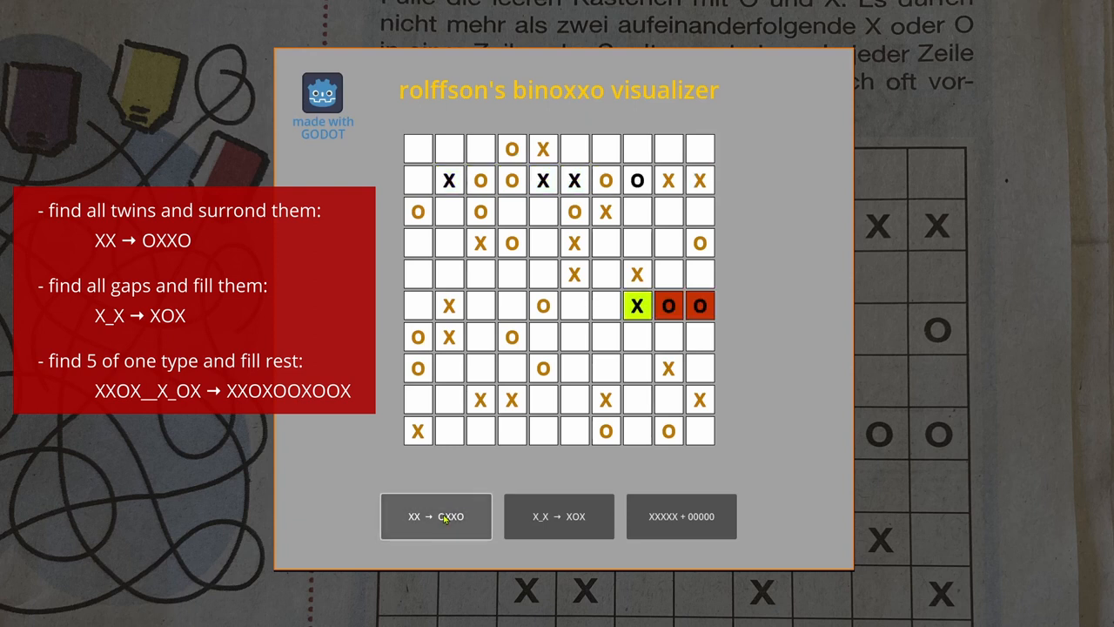
left_click(435, 516)
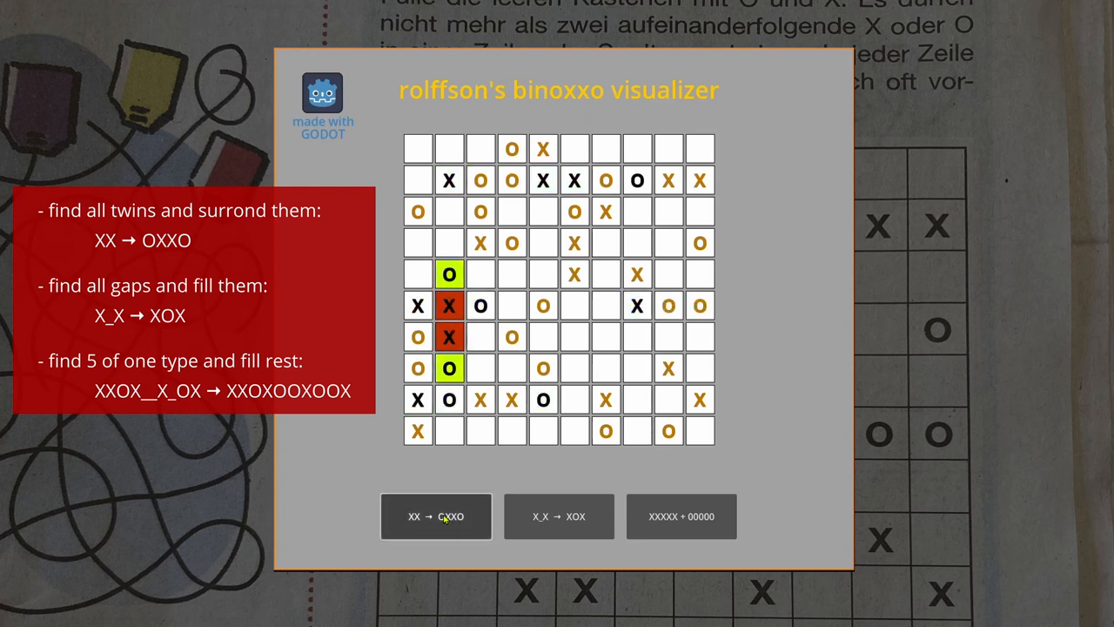
left_click(435, 516)
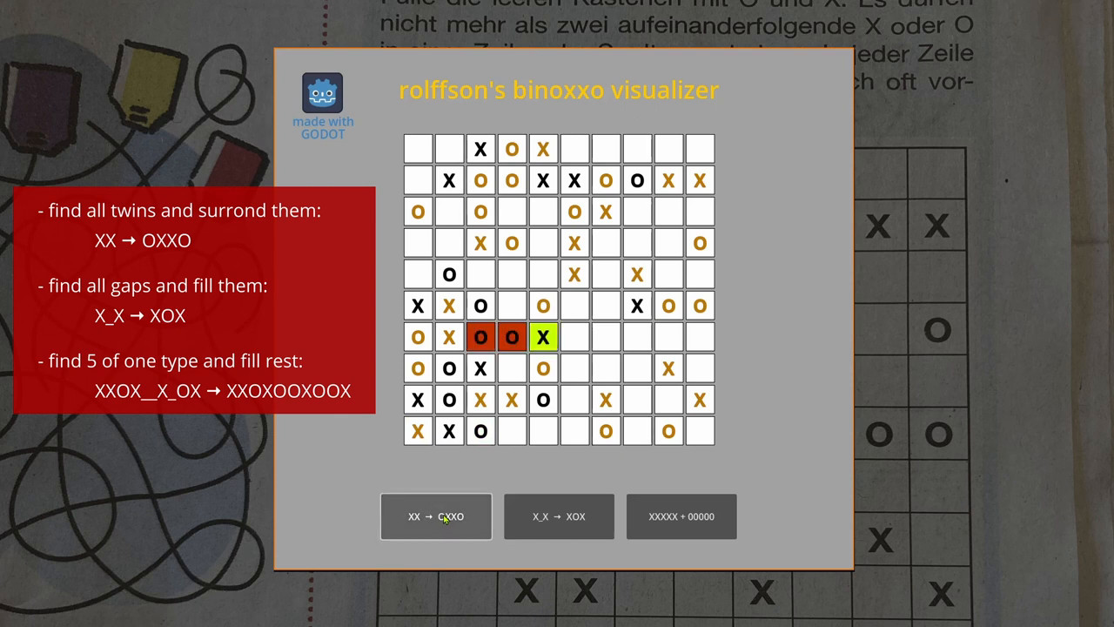
left_click(435, 515)
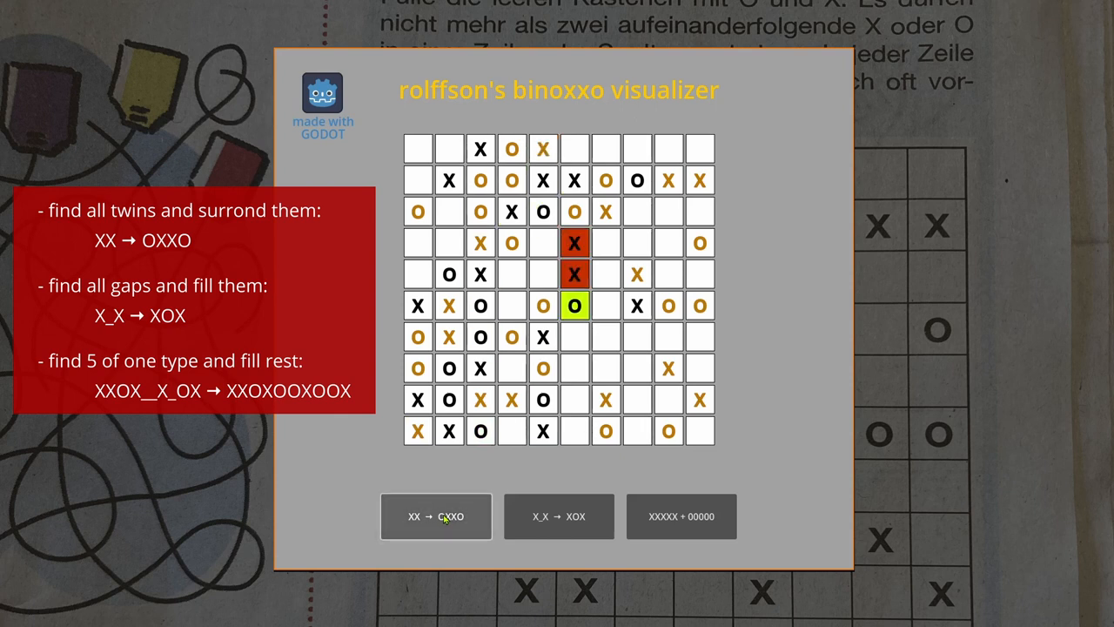
left_click(435, 515)
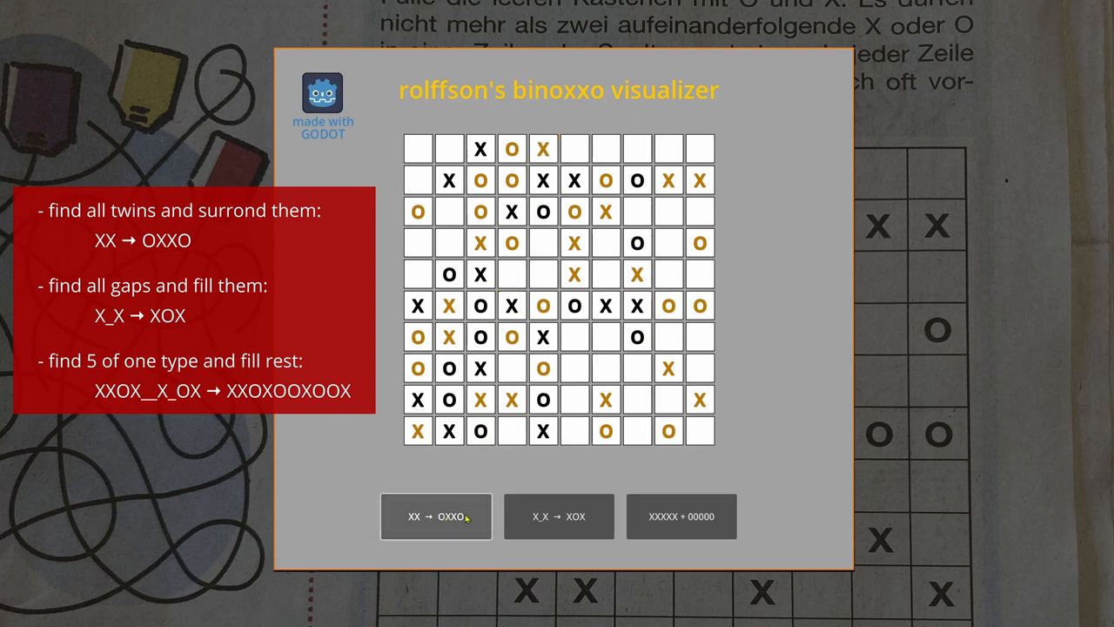
Step: Alternate the X_X→XOX gap, XXXXX+OOOOO and twin rules until the grid is nearly filled
left_click(559, 516)
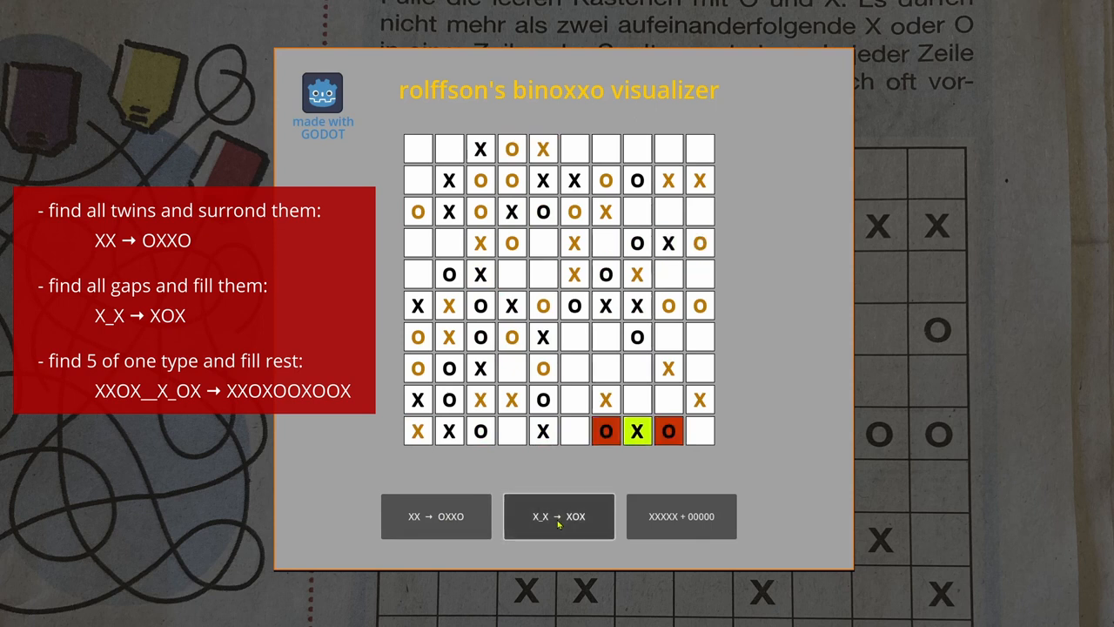
left_click(559, 515)
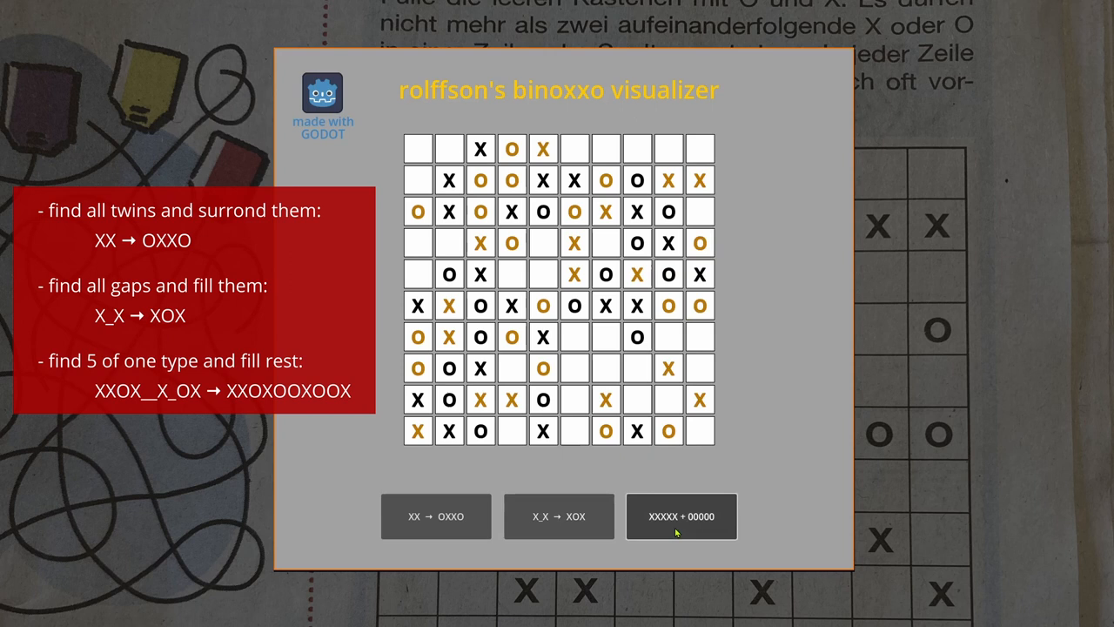
left_click(681, 516)
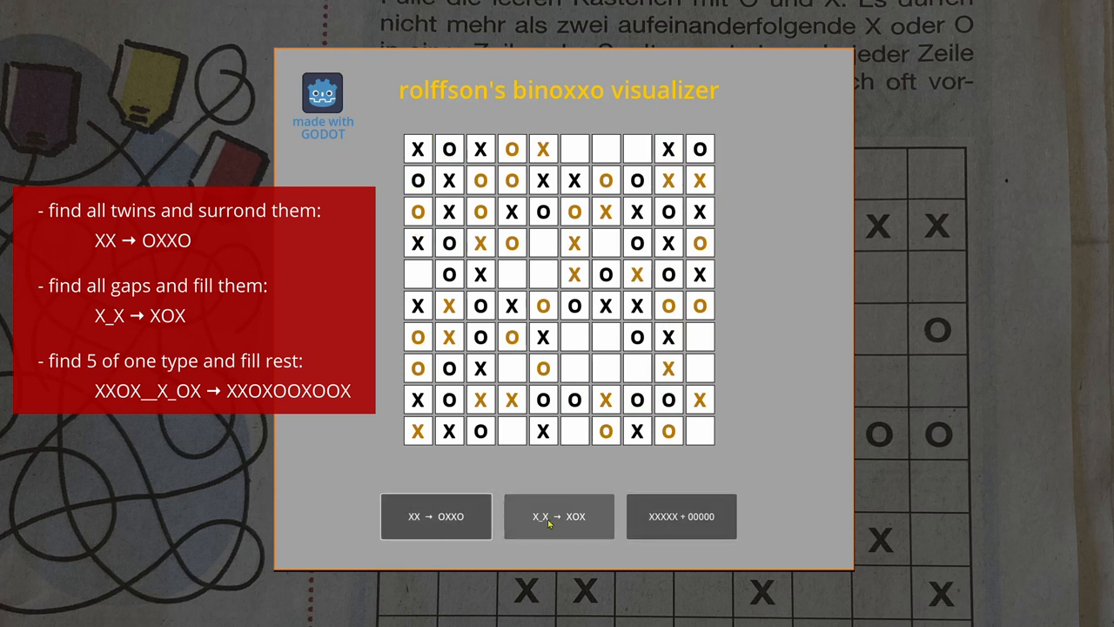
left_click(681, 516)
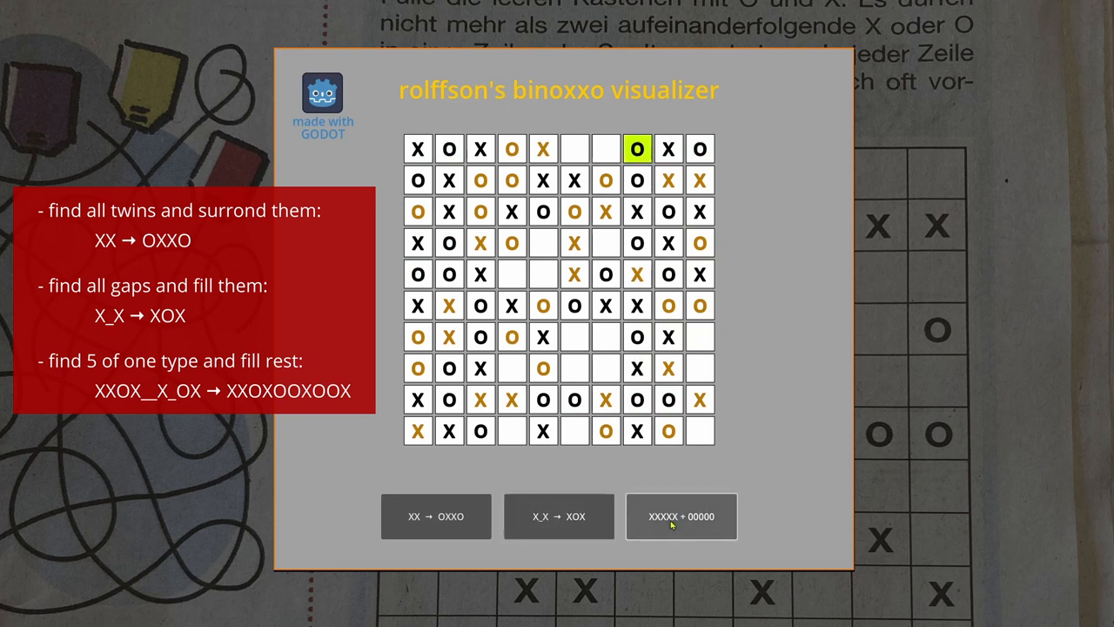
left_click(435, 516)
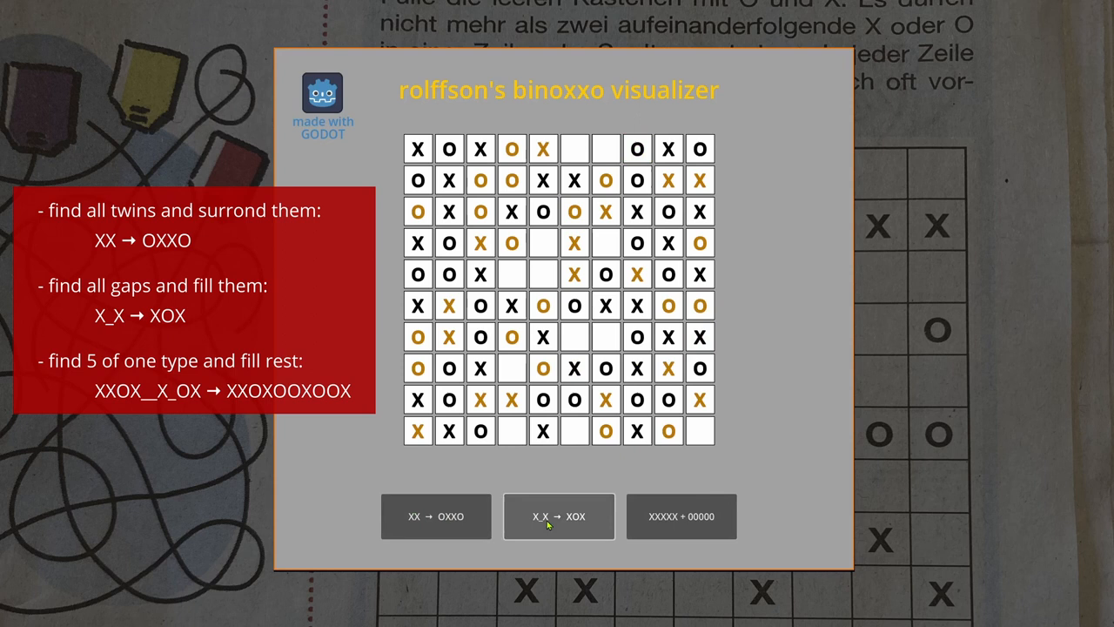
left_click(681, 516)
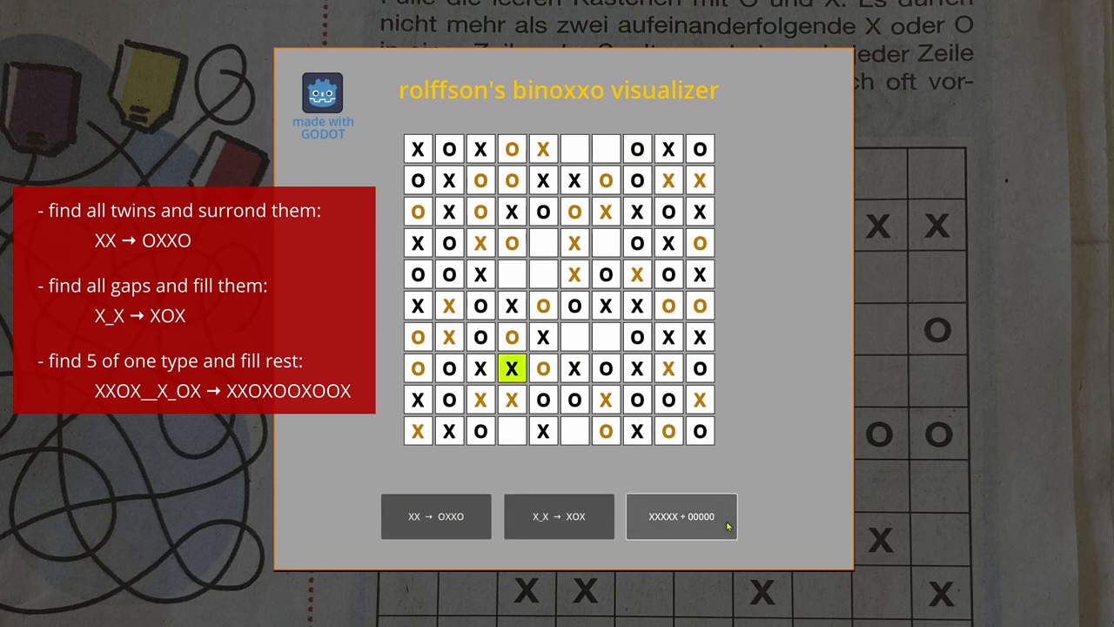
left_click(436, 516)
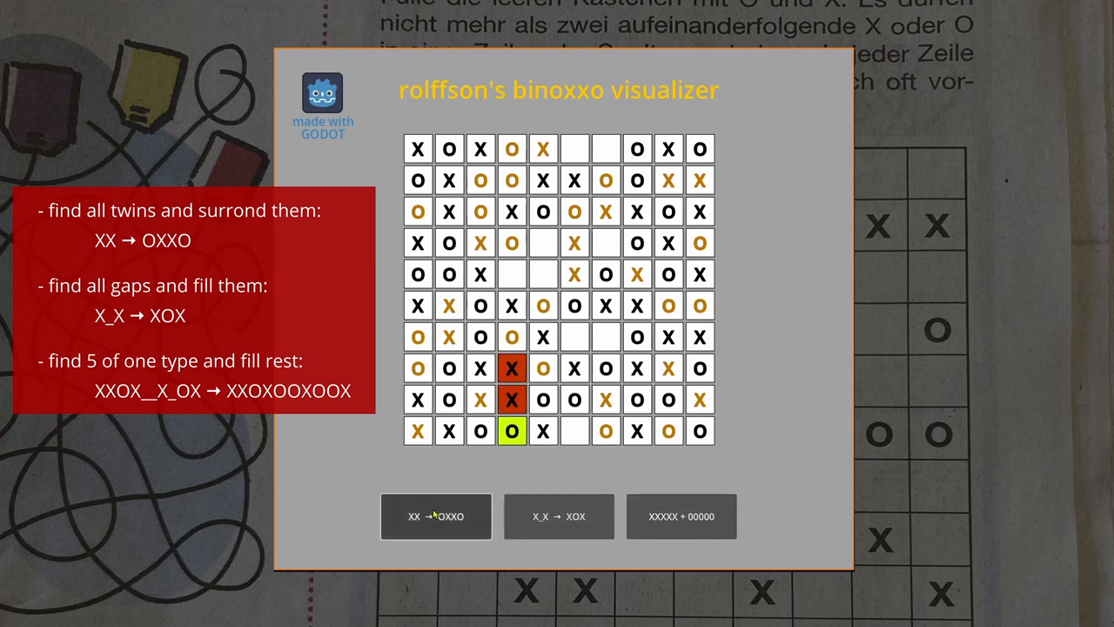
left_click(559, 516)
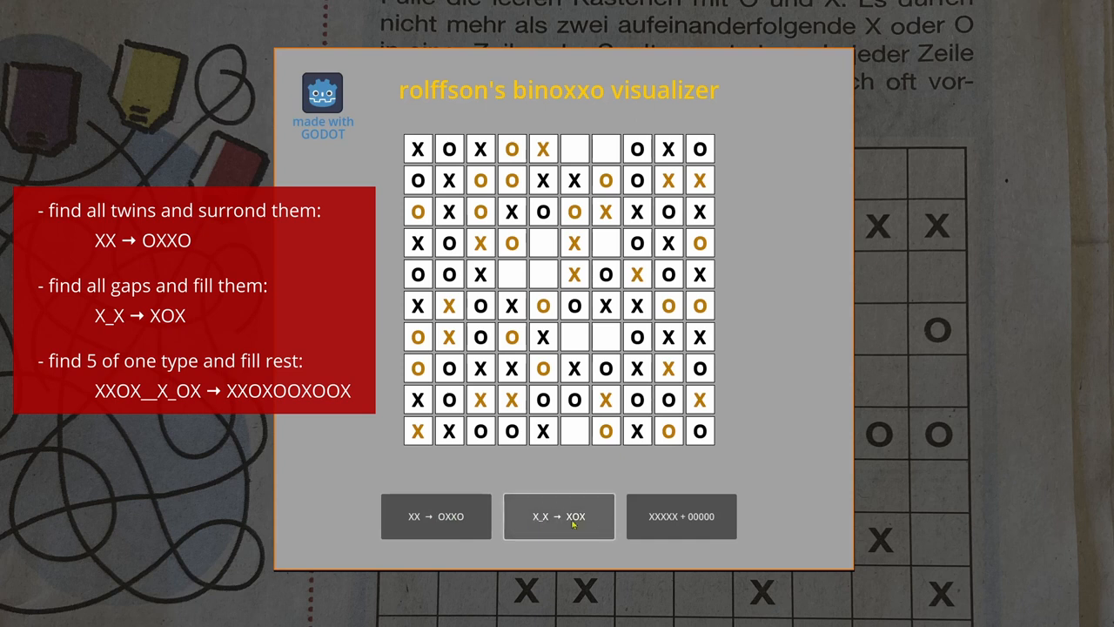
left_click(681, 515)
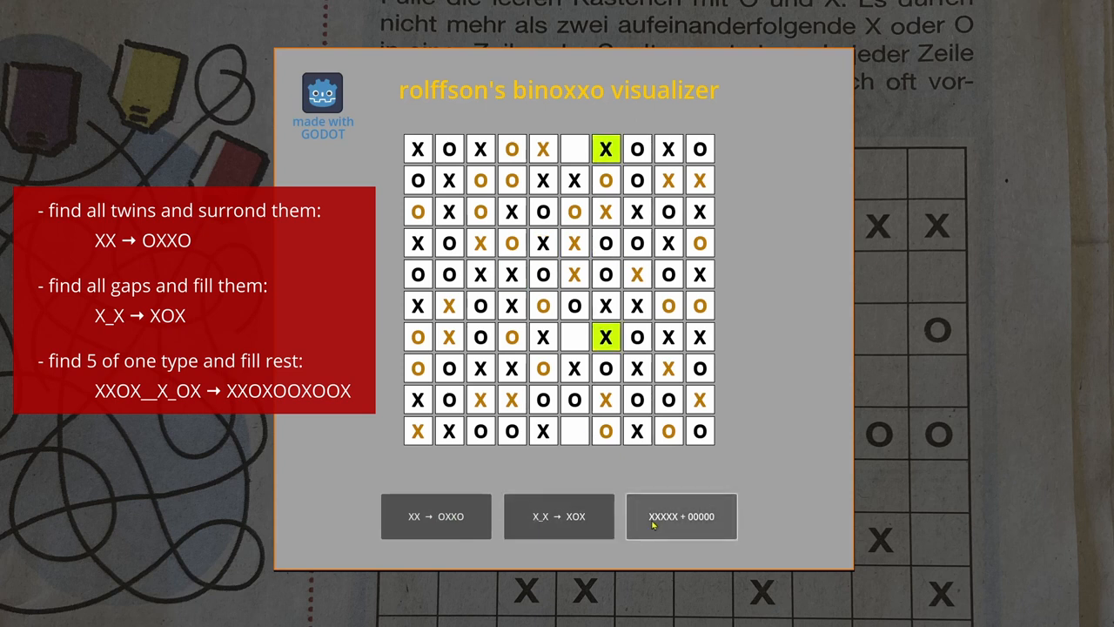
left_click(681, 516)
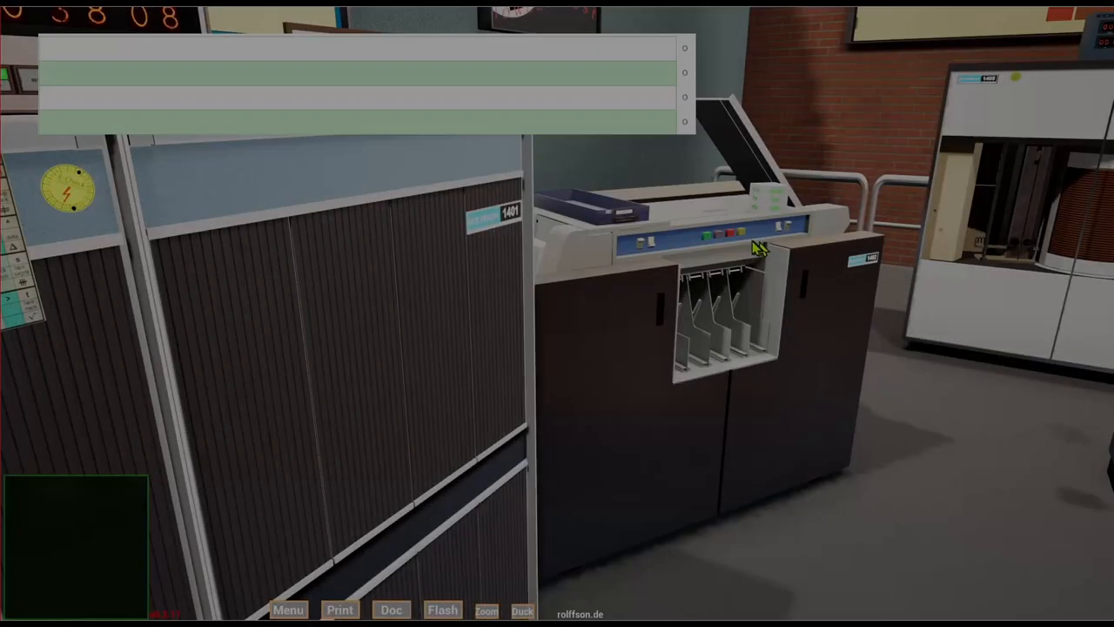
Step: Bring up the printer output showing the test program's listing
left_click(390, 610)
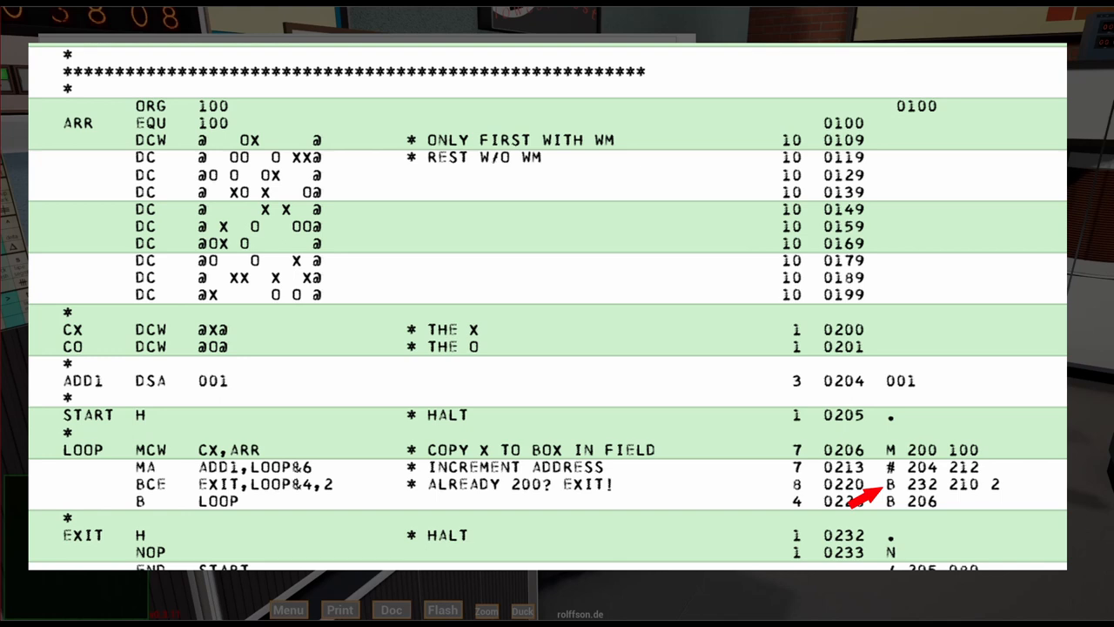
mouse_move(1009, 457)
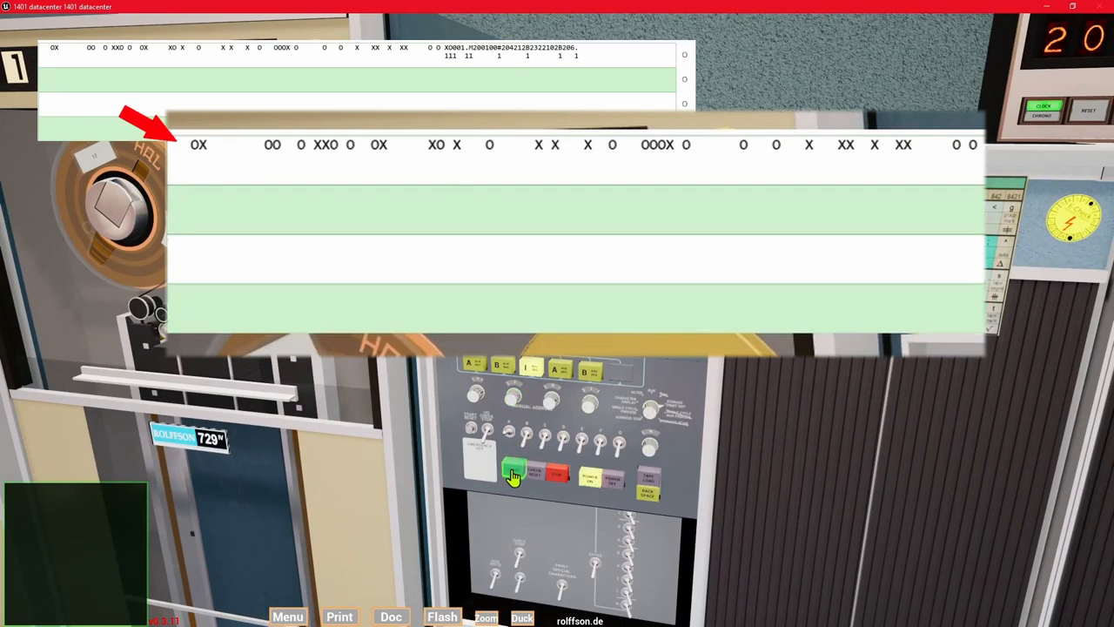
Step: Start the test program and run its loop to print a full row of X's
left_click(514, 472)
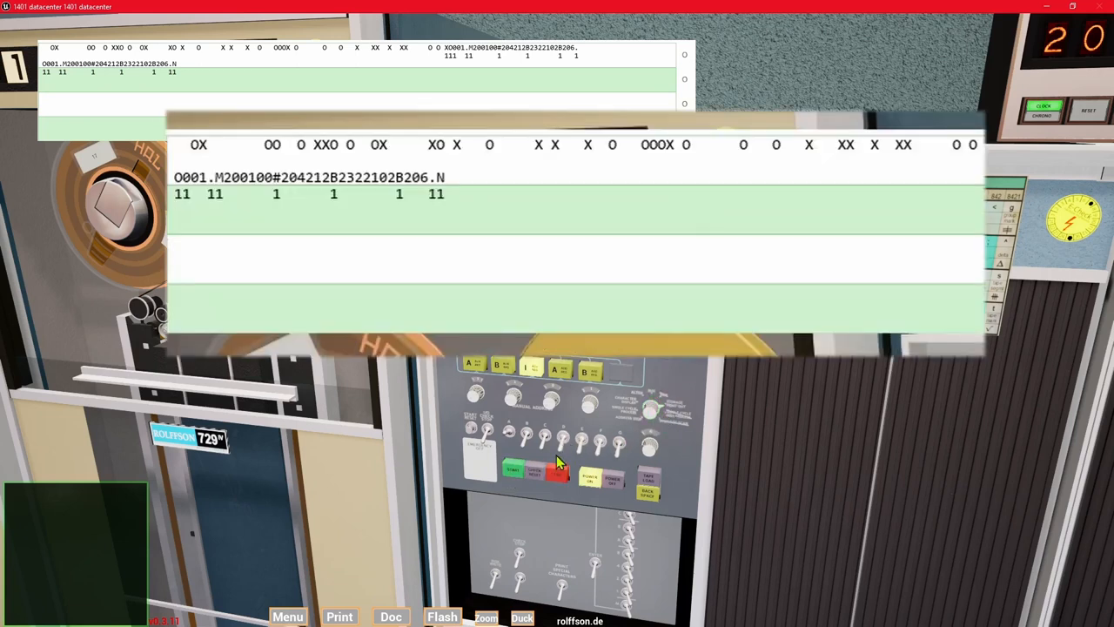
left_click(513, 470)
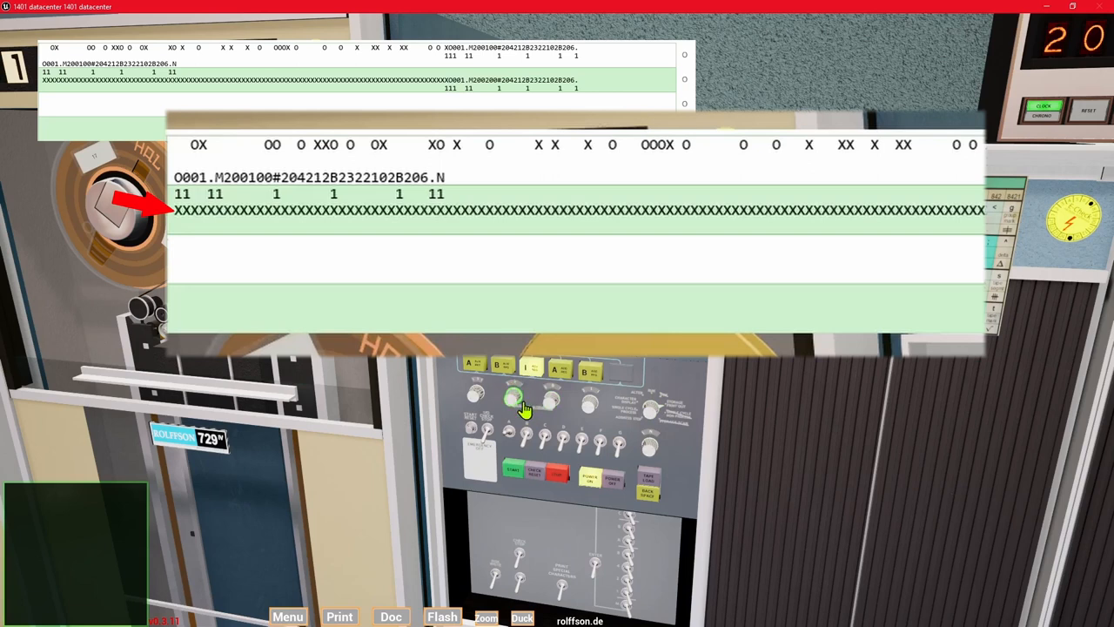
left_click(511, 470)
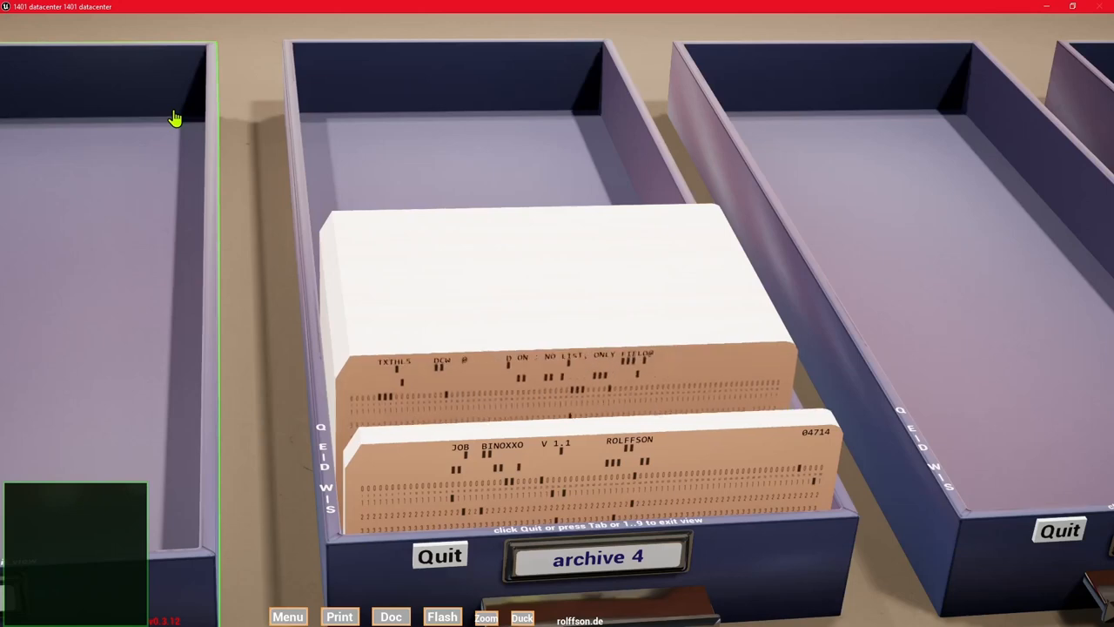
Step: Open the BINOXXO V1.1 solver listing and page through it
left_click(391, 616)
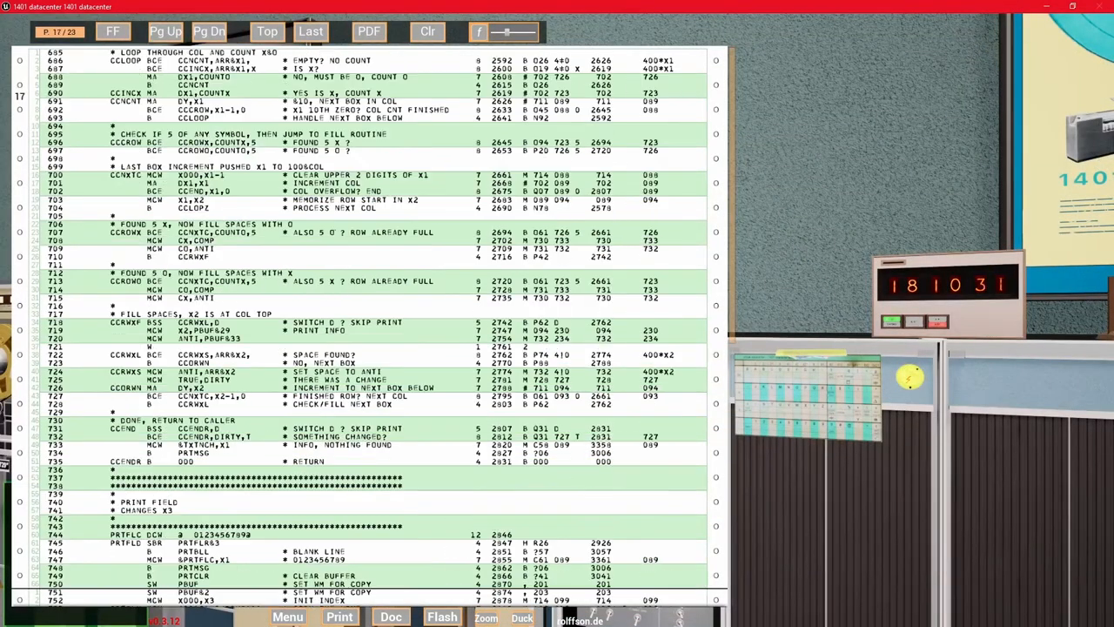
left_click(165, 32)
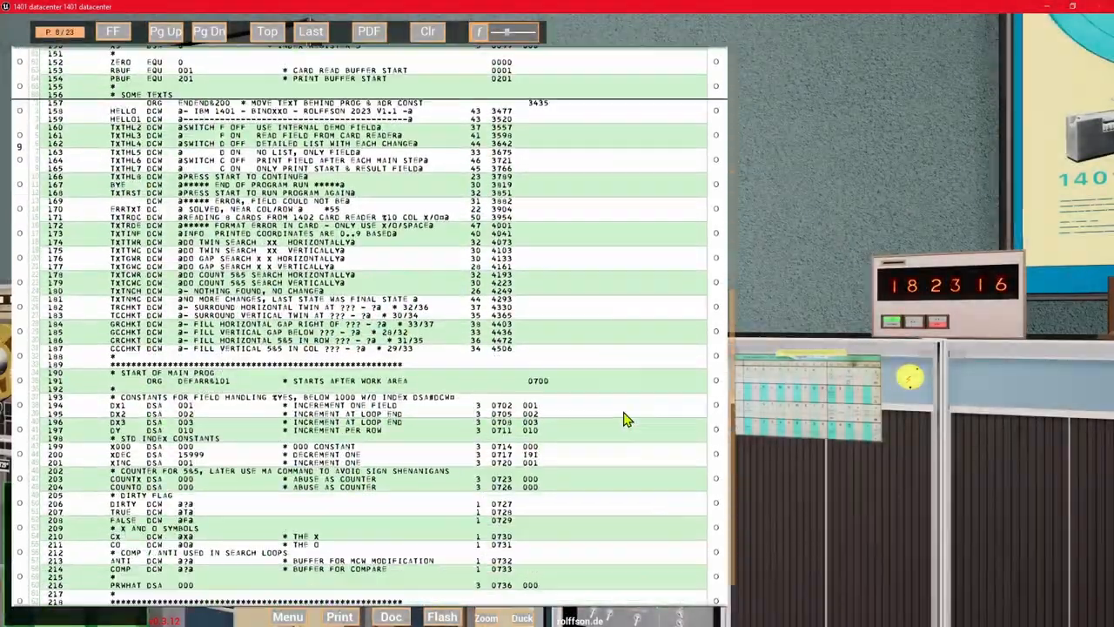
left_click(209, 32)
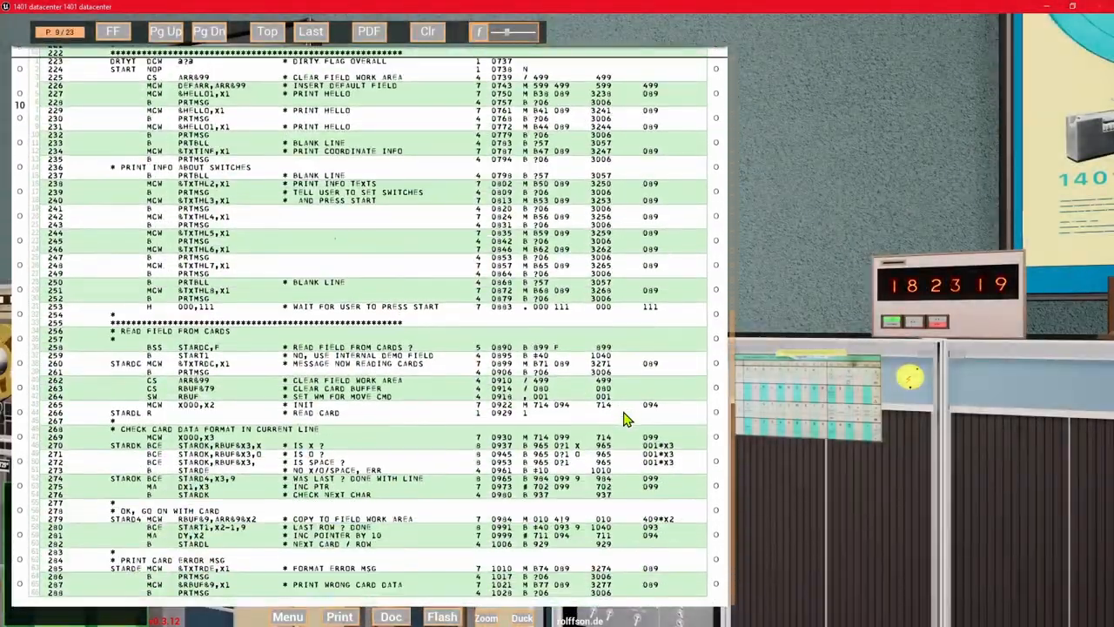
left_click(210, 32)
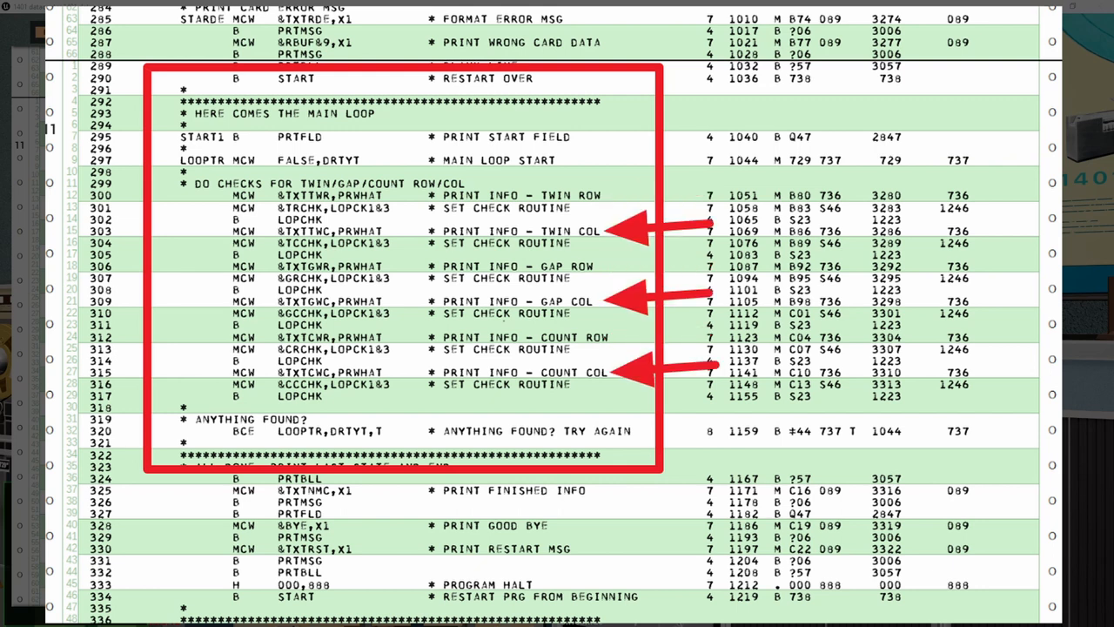
Step: Scroll through the listing's twin, gap and count check routines
scroll("down", 3)
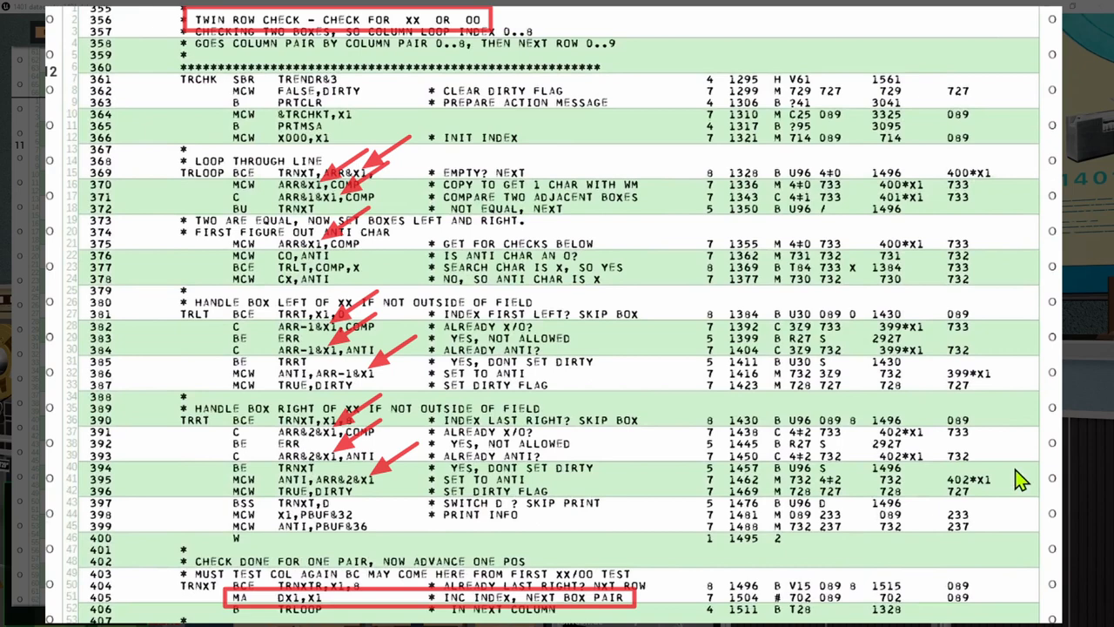
scroll("down", 3)
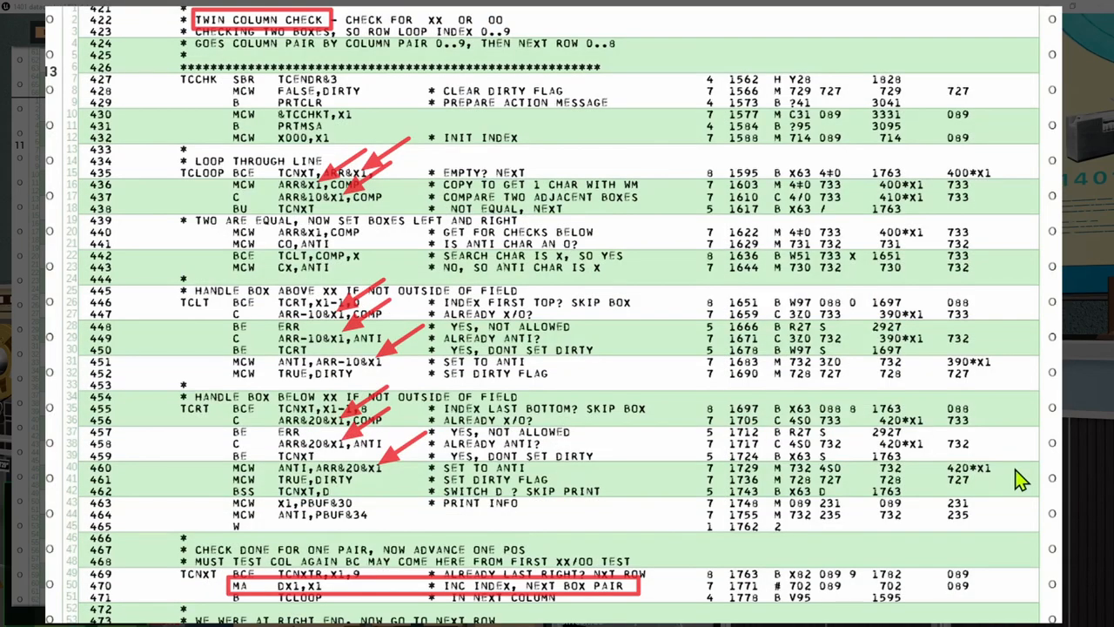
scroll("down", 3)
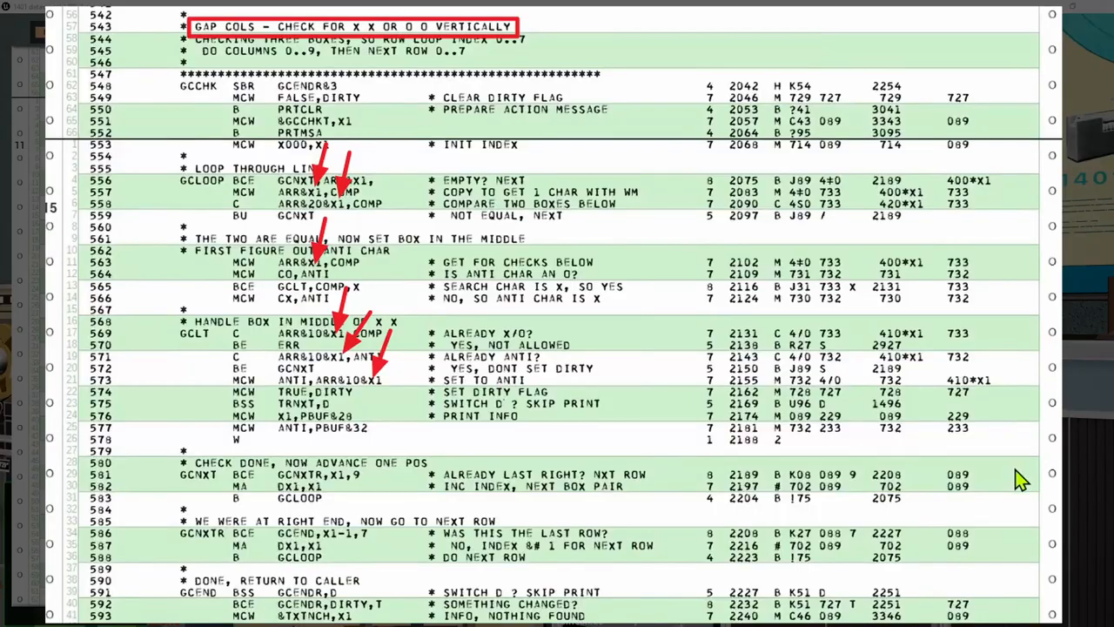
scroll("down", 3)
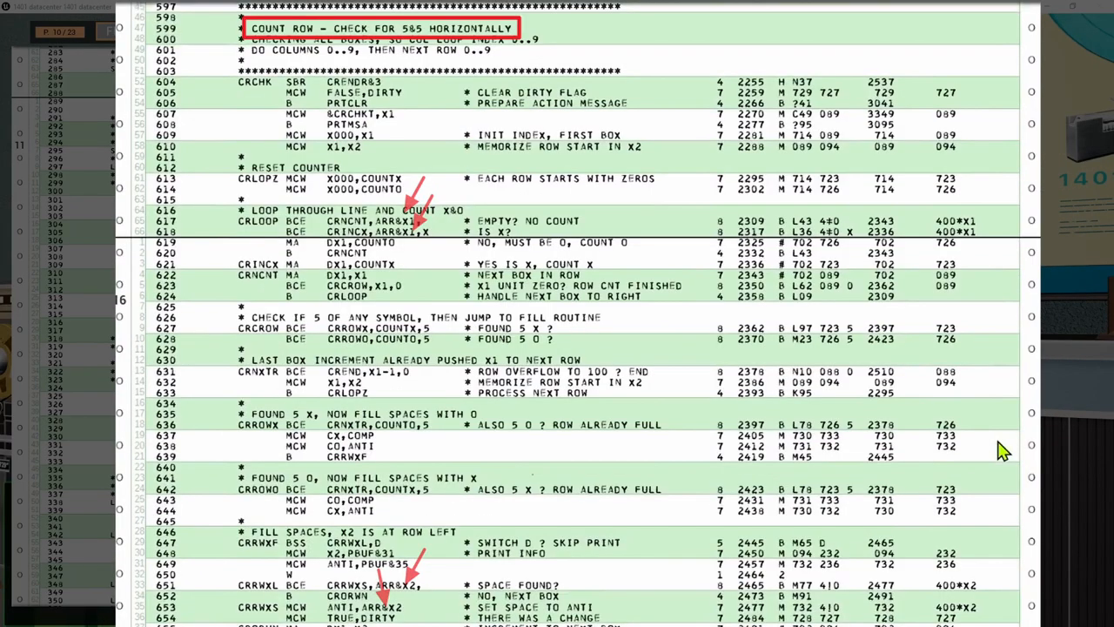
scroll("down", 3)
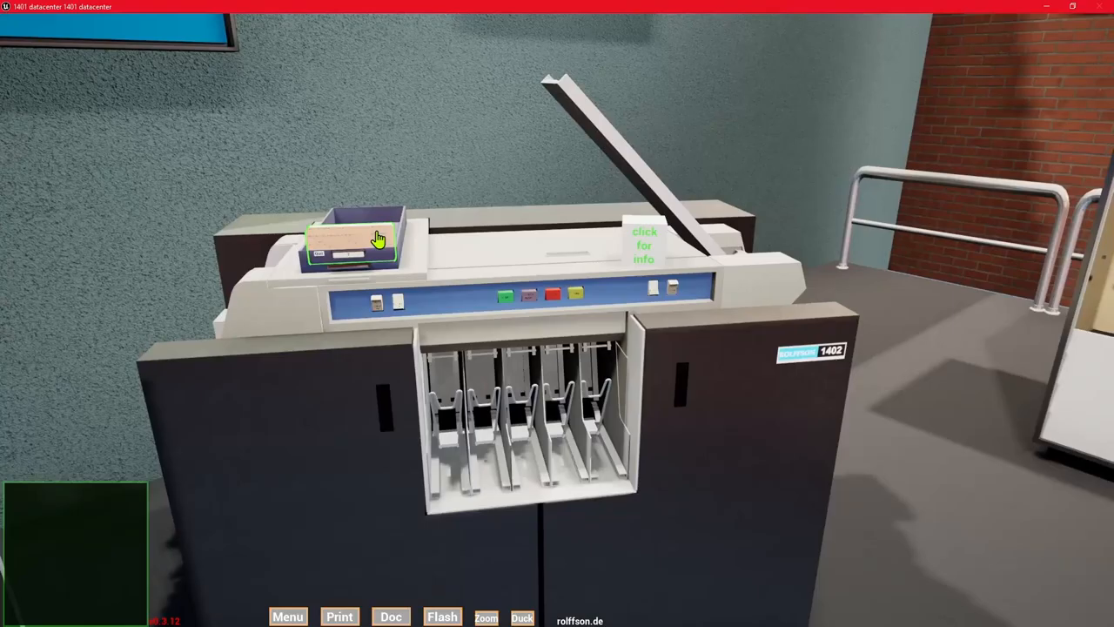
Step: Show the 1403 printer output of the solved demo field beside the 1401 console
left_click(352, 239)
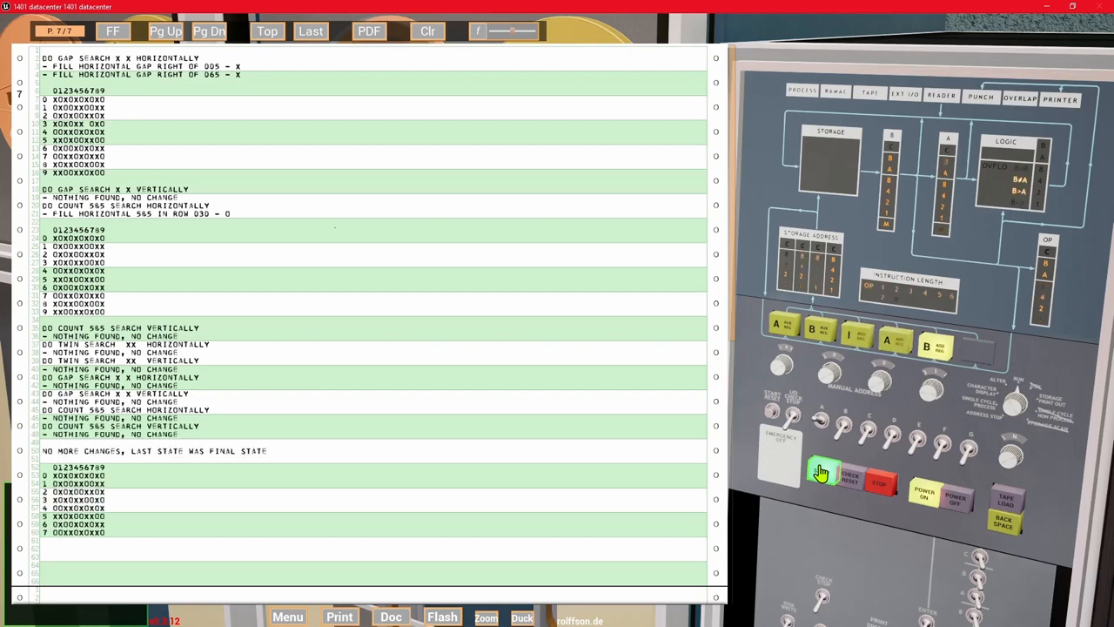
Step: Finish the demo run, then rerun it printing only start and result fields
left_click(822, 473)
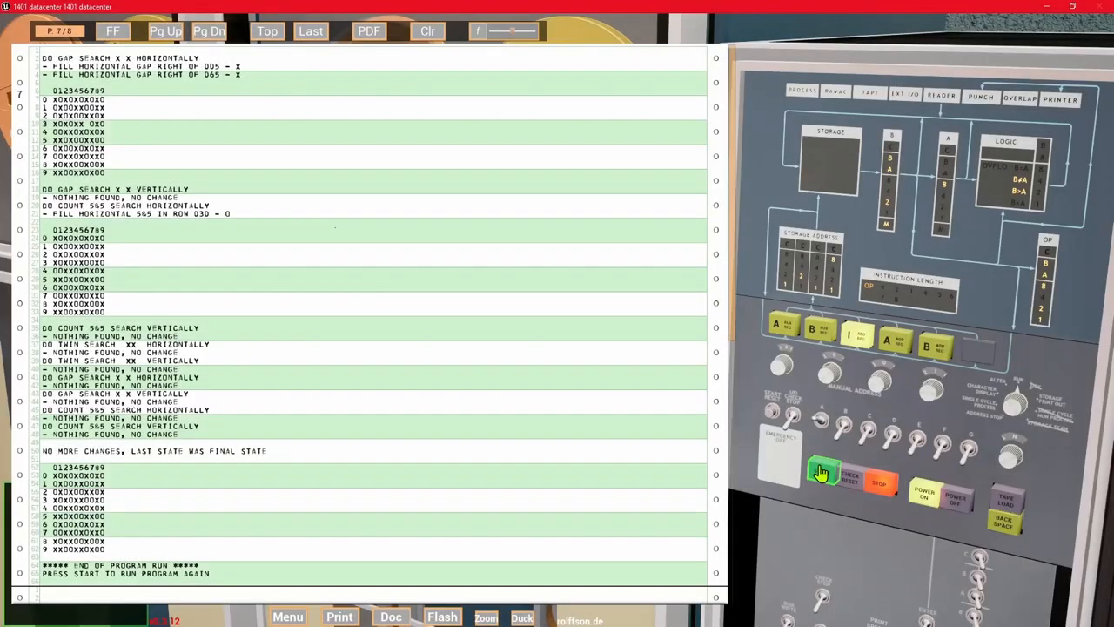
left_click(822, 472)
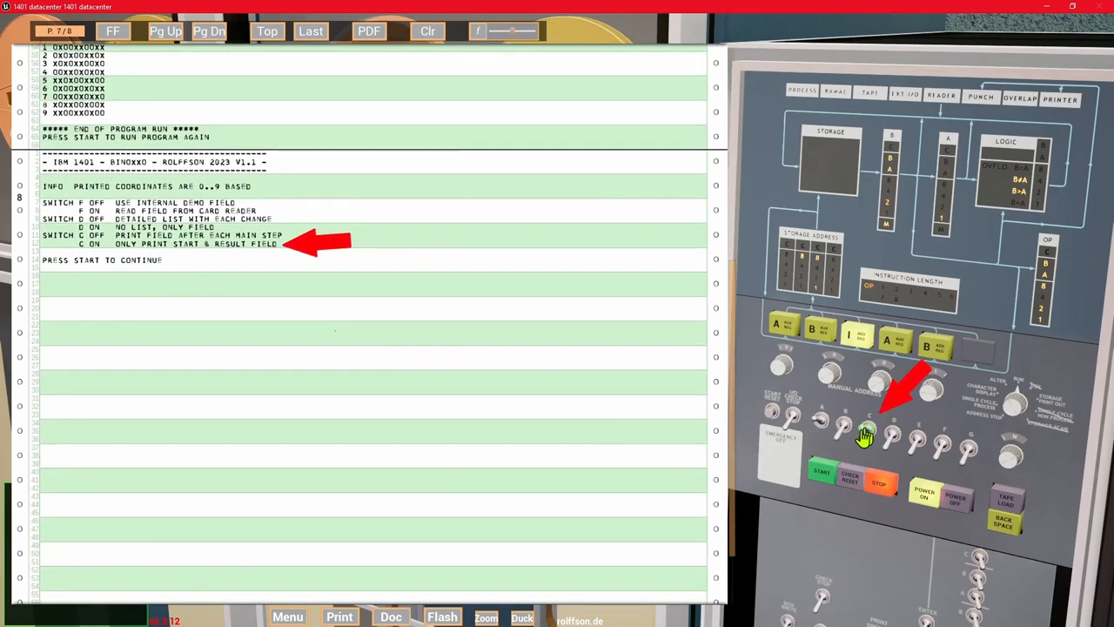
left_click(822, 473)
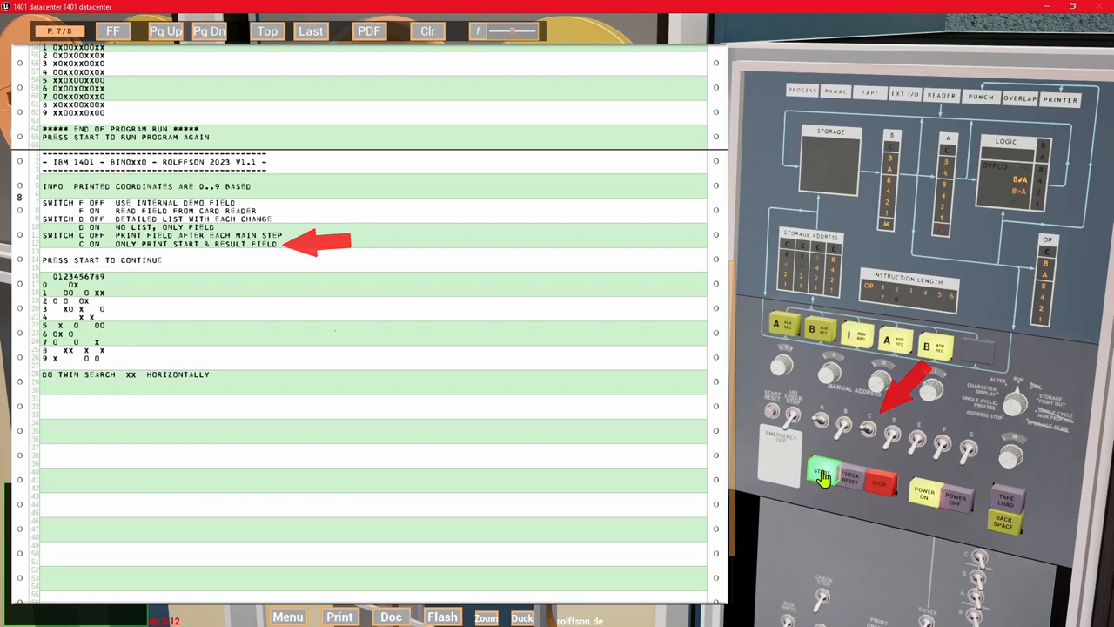
left_click(823, 474)
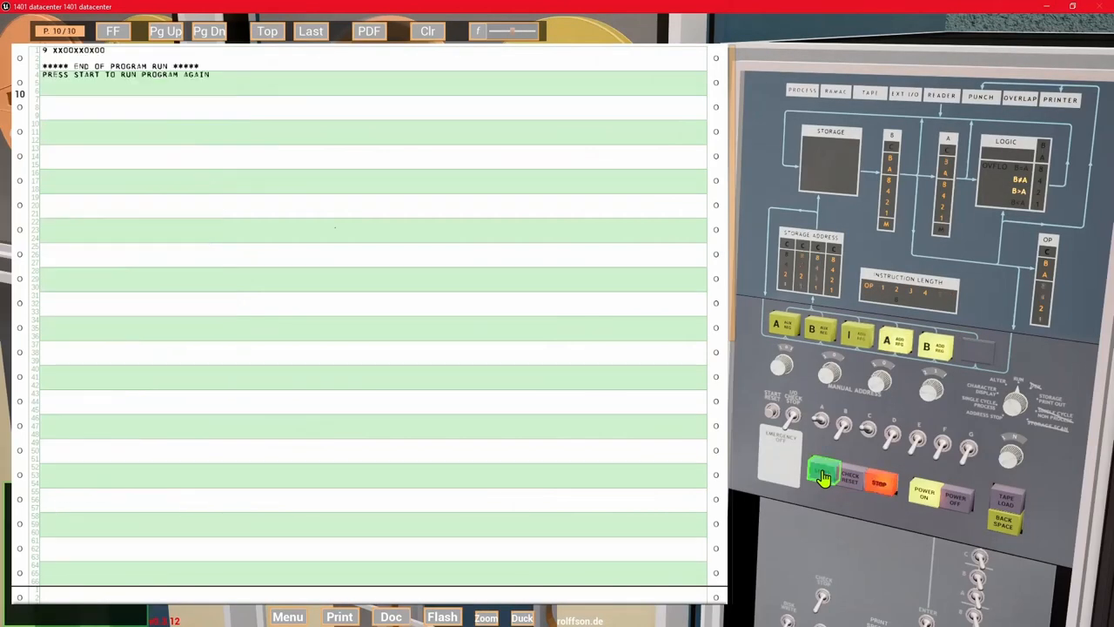
Step: Page back in the printout and restart the program so its starting field prints
left_click(165, 31)
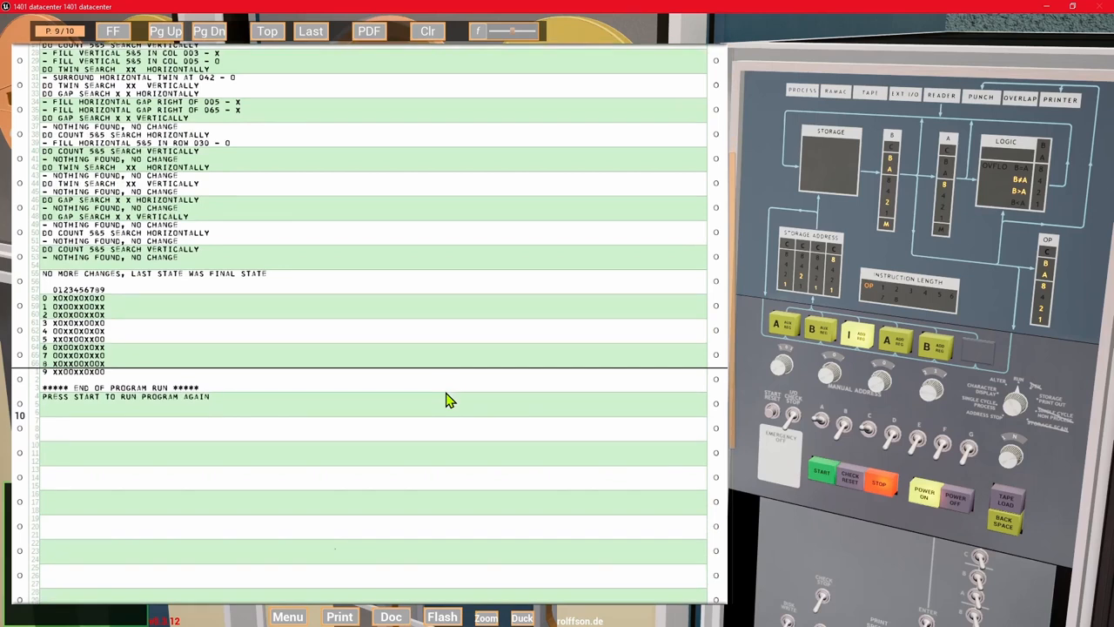
left_click(823, 476)
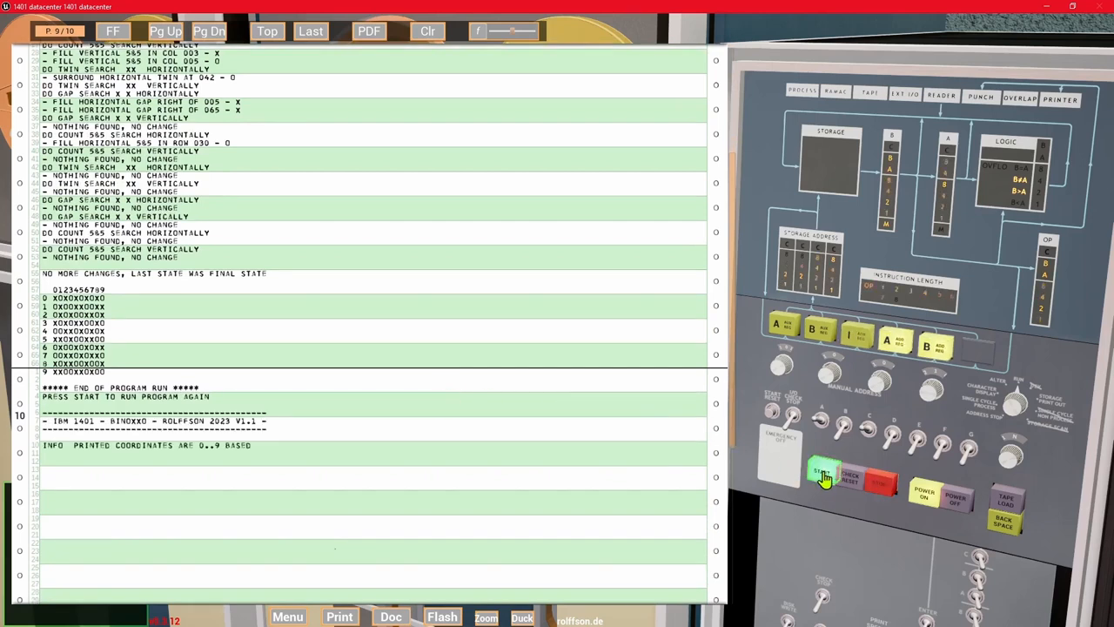
left_click(824, 473)
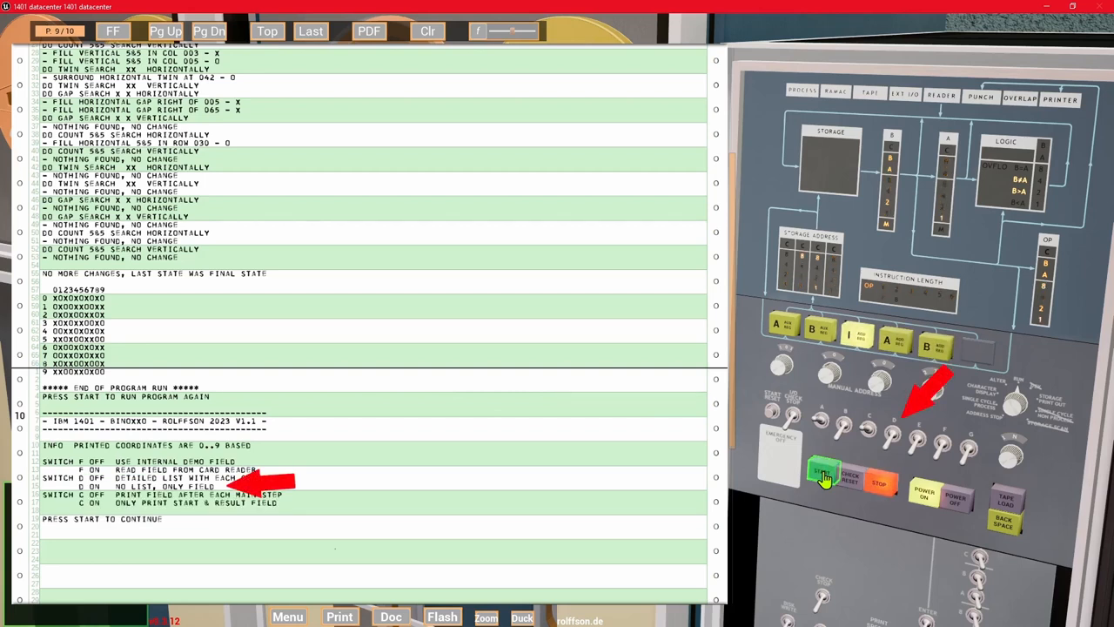
left_click(824, 474)
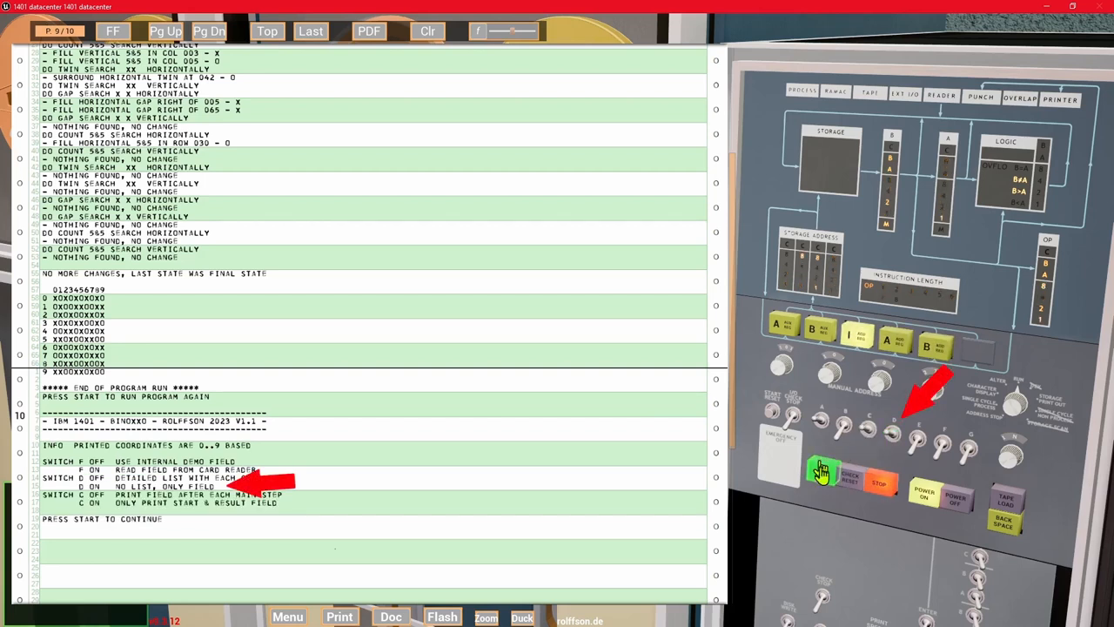
left_click(820, 471)
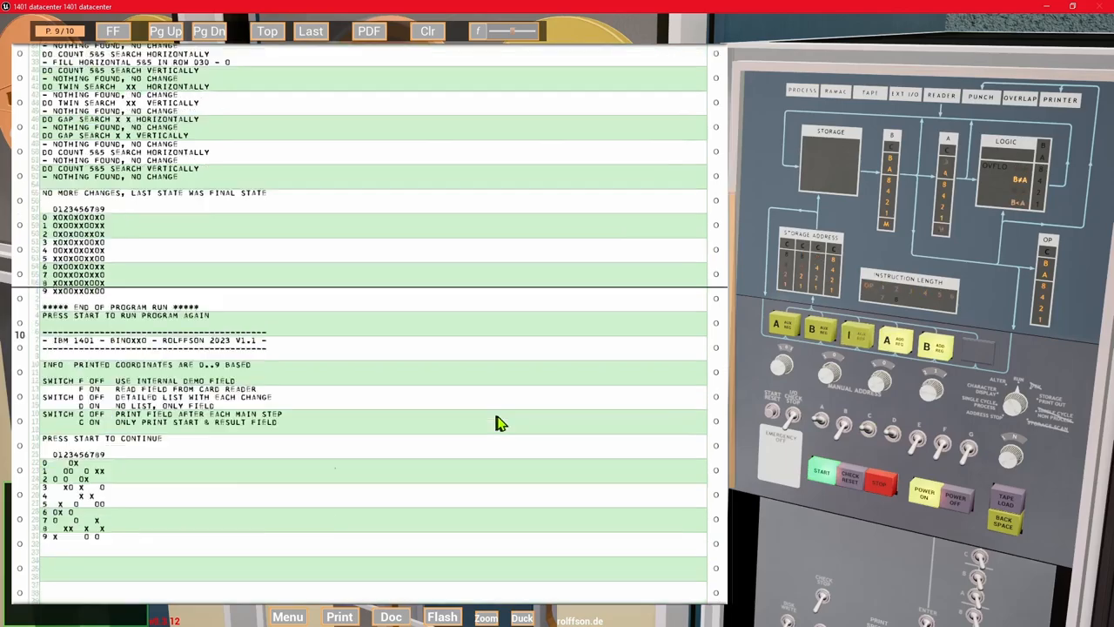
Step: Move to the 026 keypunch with a blank card and the newspaper Binoxxo puzzle
scroll("down", 3)
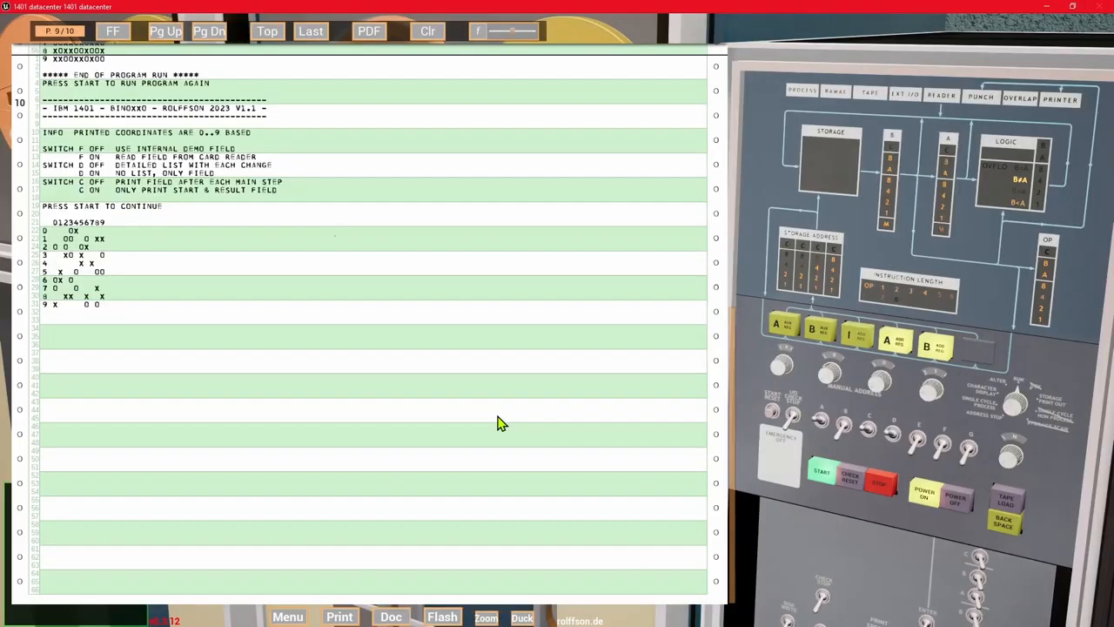
left_click(821, 476)
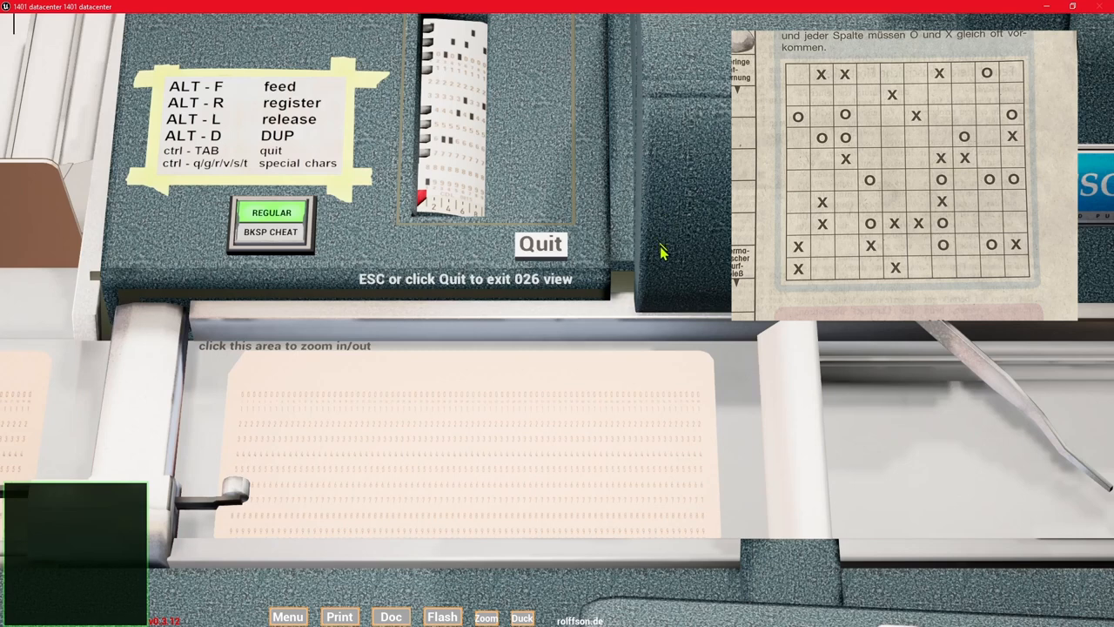
Step: Quit the keypunch view and return to the 1401 console and printout
left_click(540, 243)
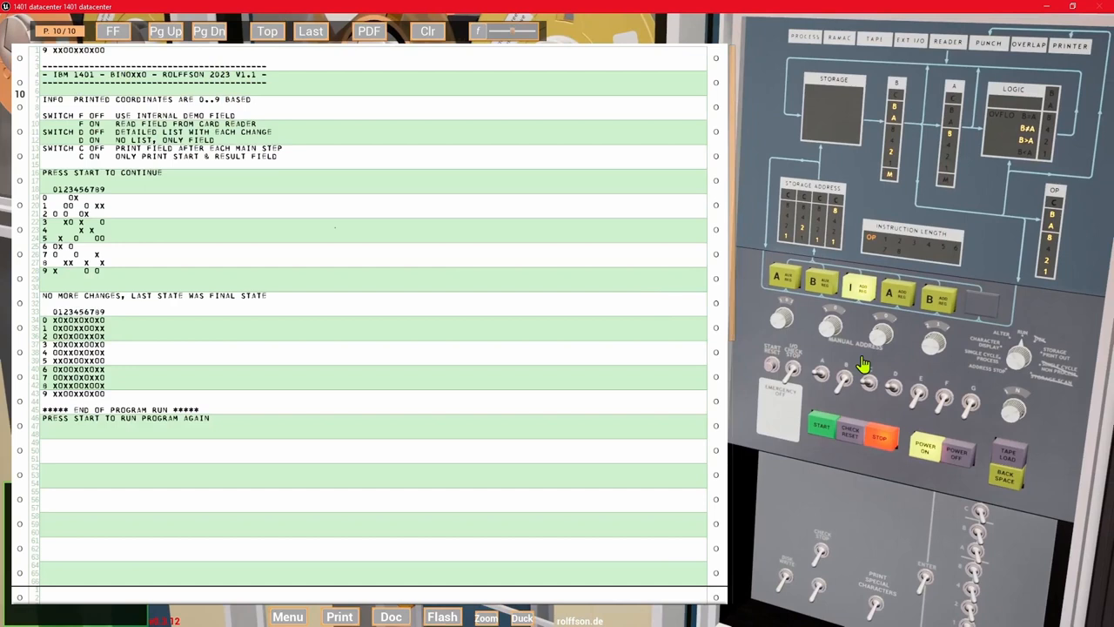
mouse_move(111, 31)
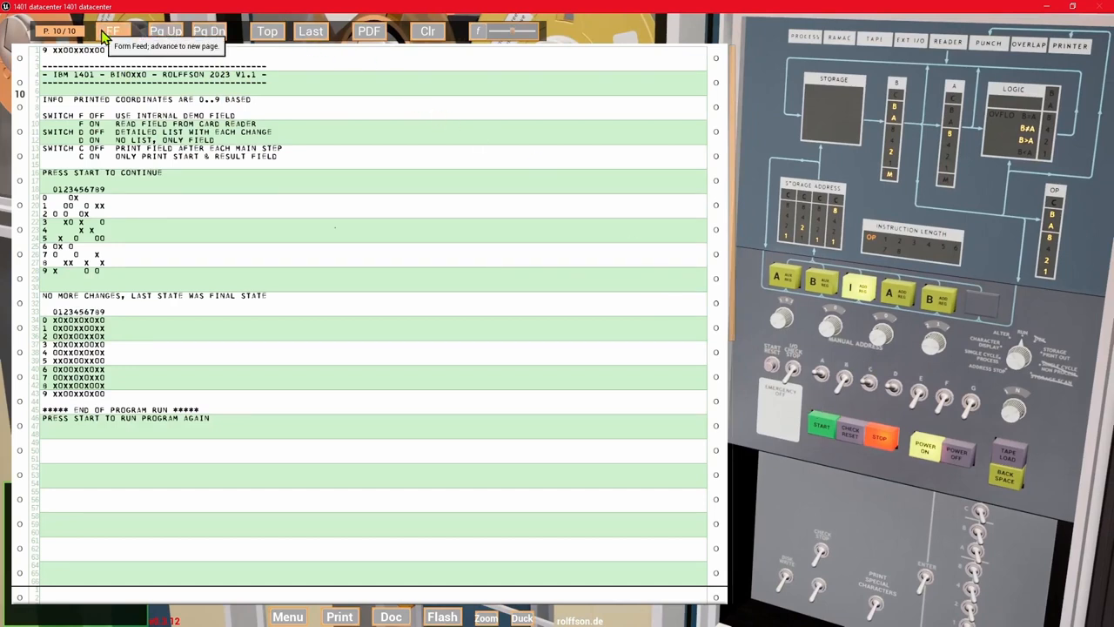
Step: Start a fresh printout page and rerun the solver on fields read from 1402 cards
left_click(113, 30)
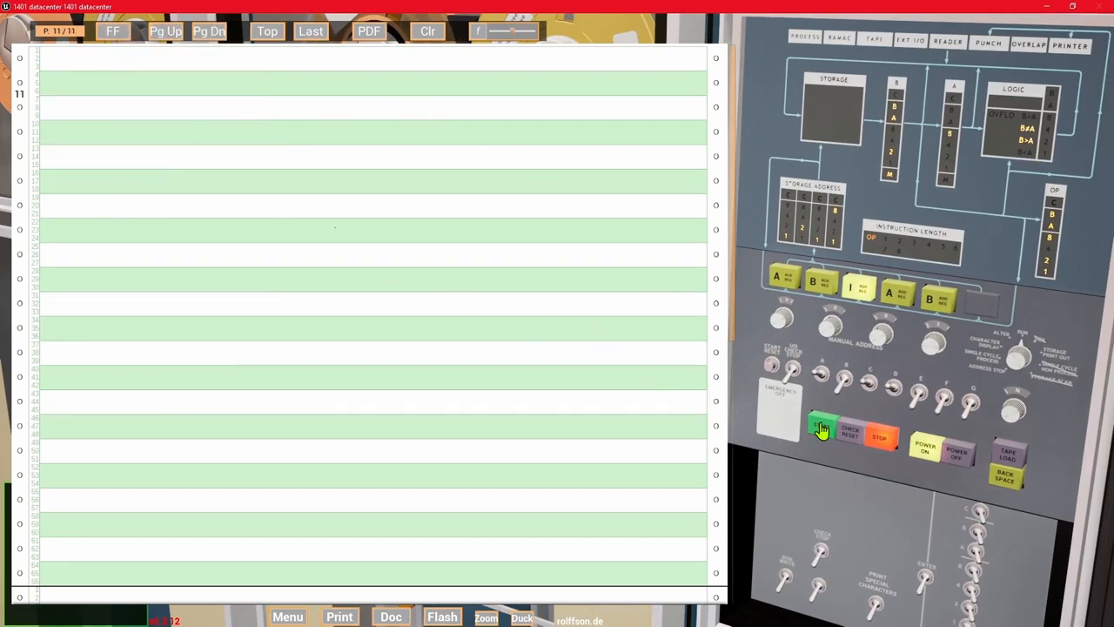
left_click(823, 430)
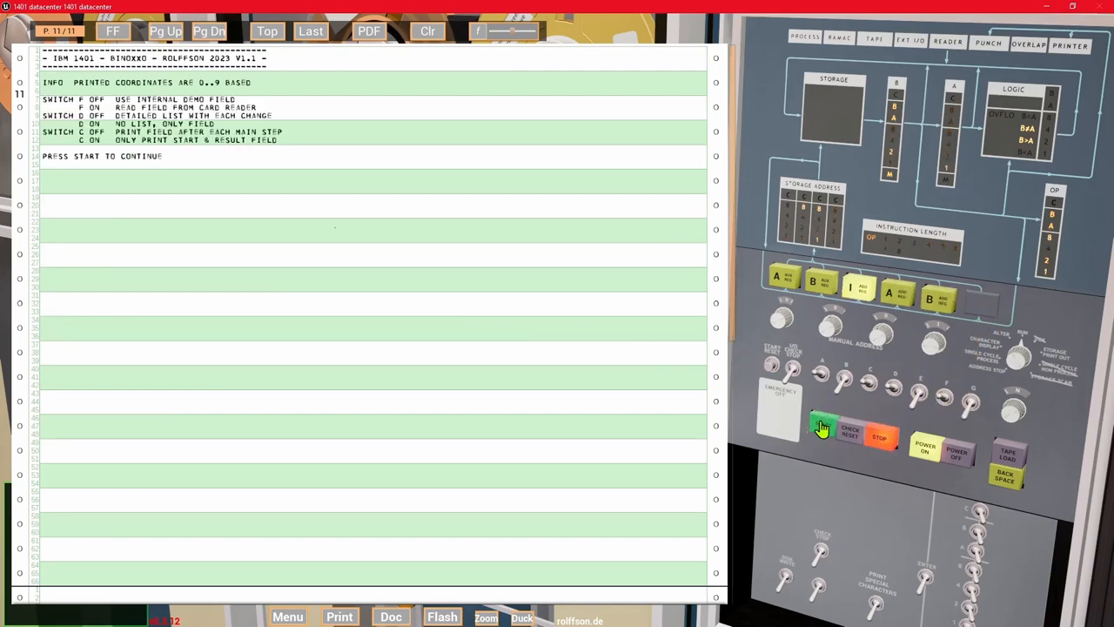
left_click(821, 426)
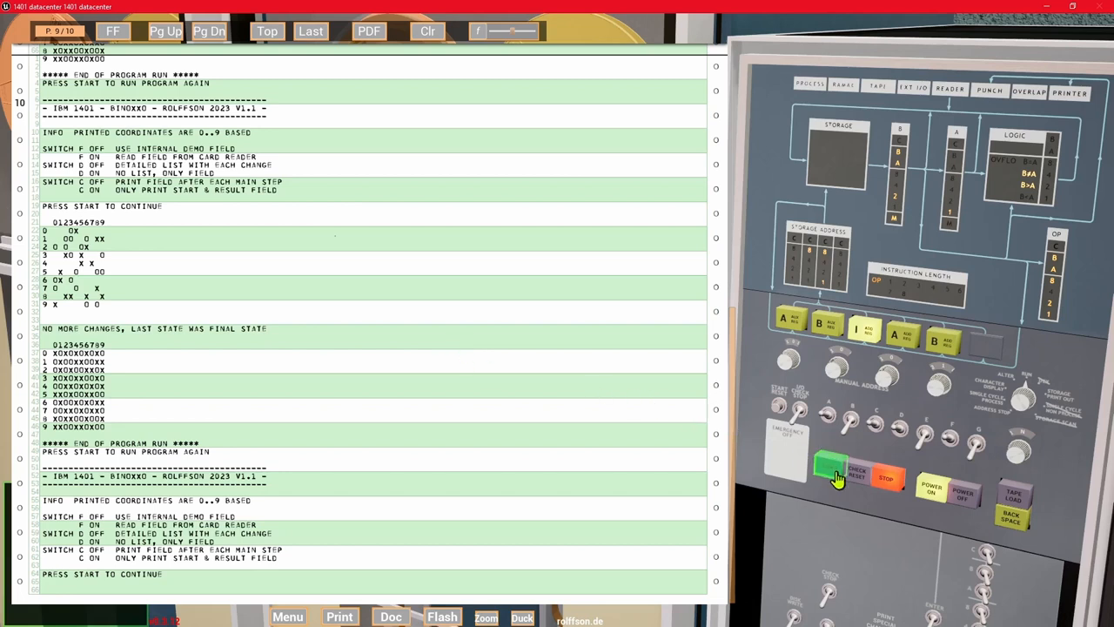
left_click(829, 470)
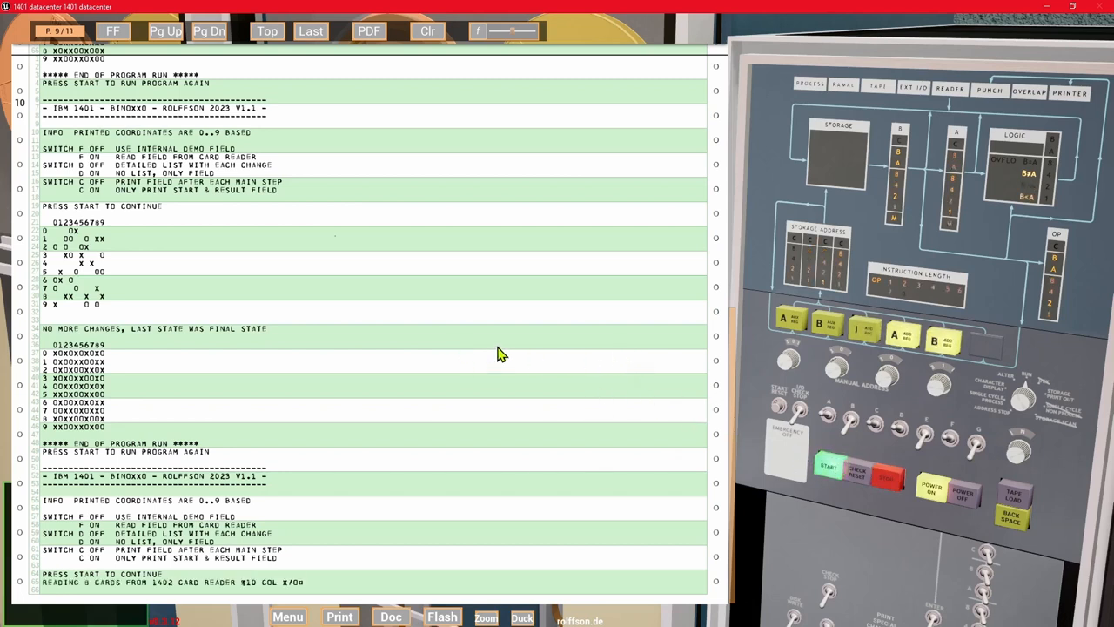
left_click(208, 31)
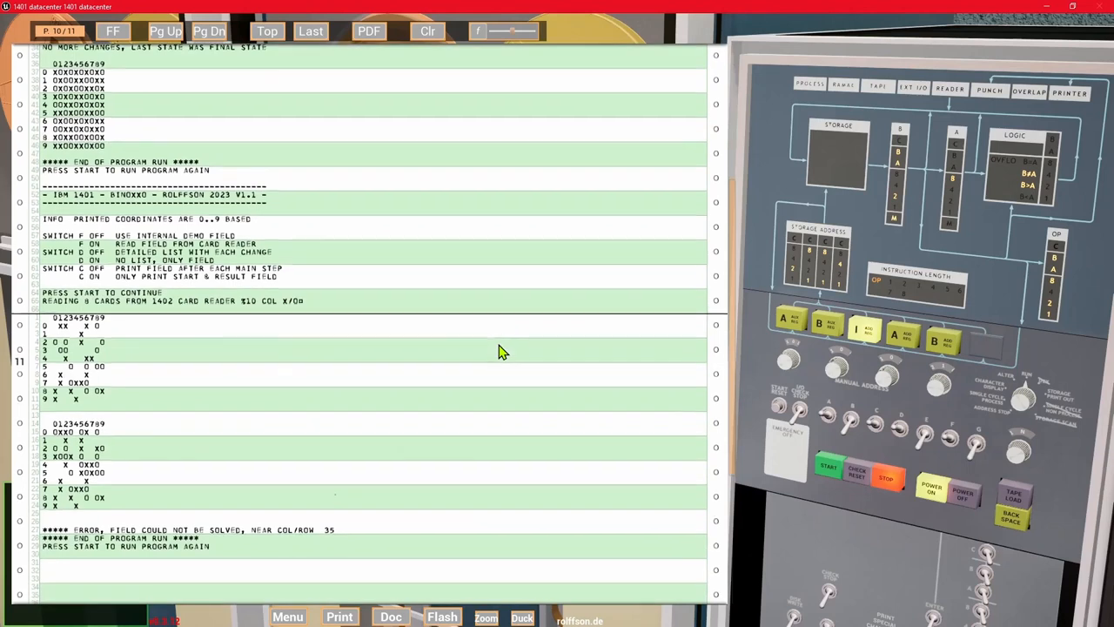